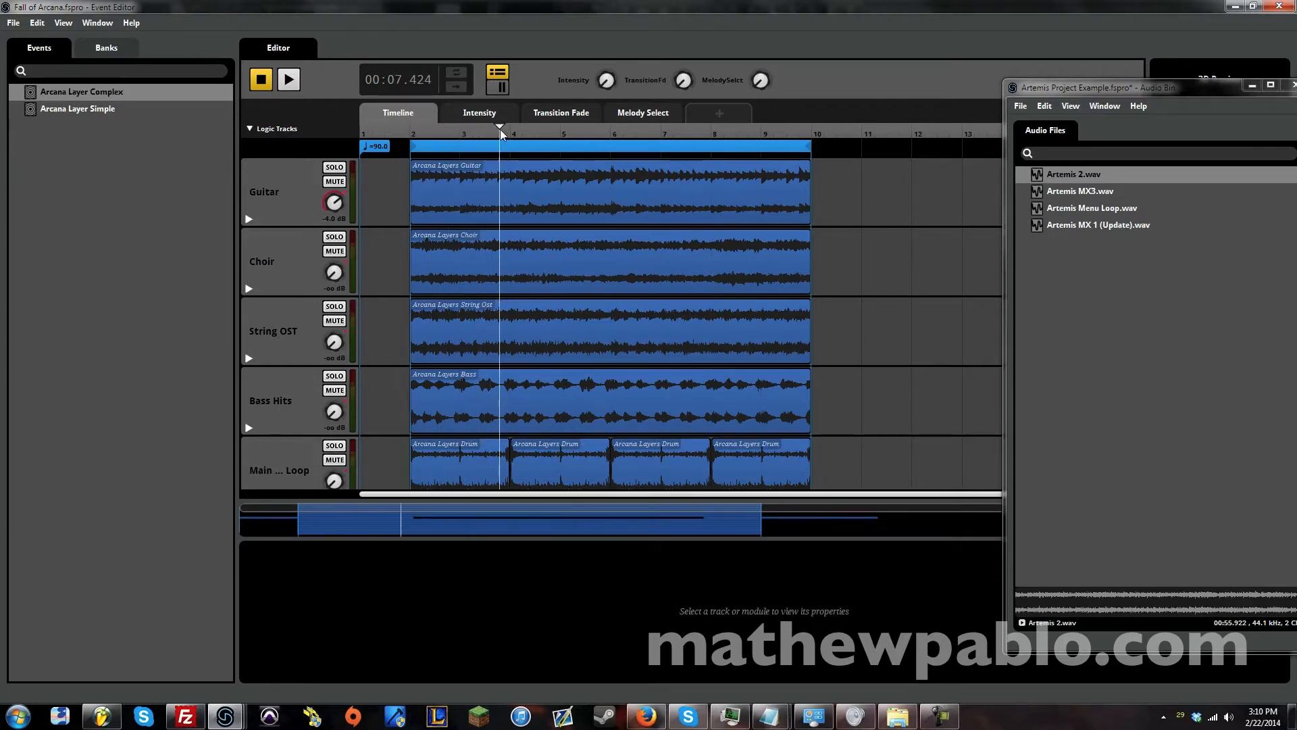
# Step: Stop the music playback before opening the Fall of Arcana audio bin
pyautogui.click(409, 133)
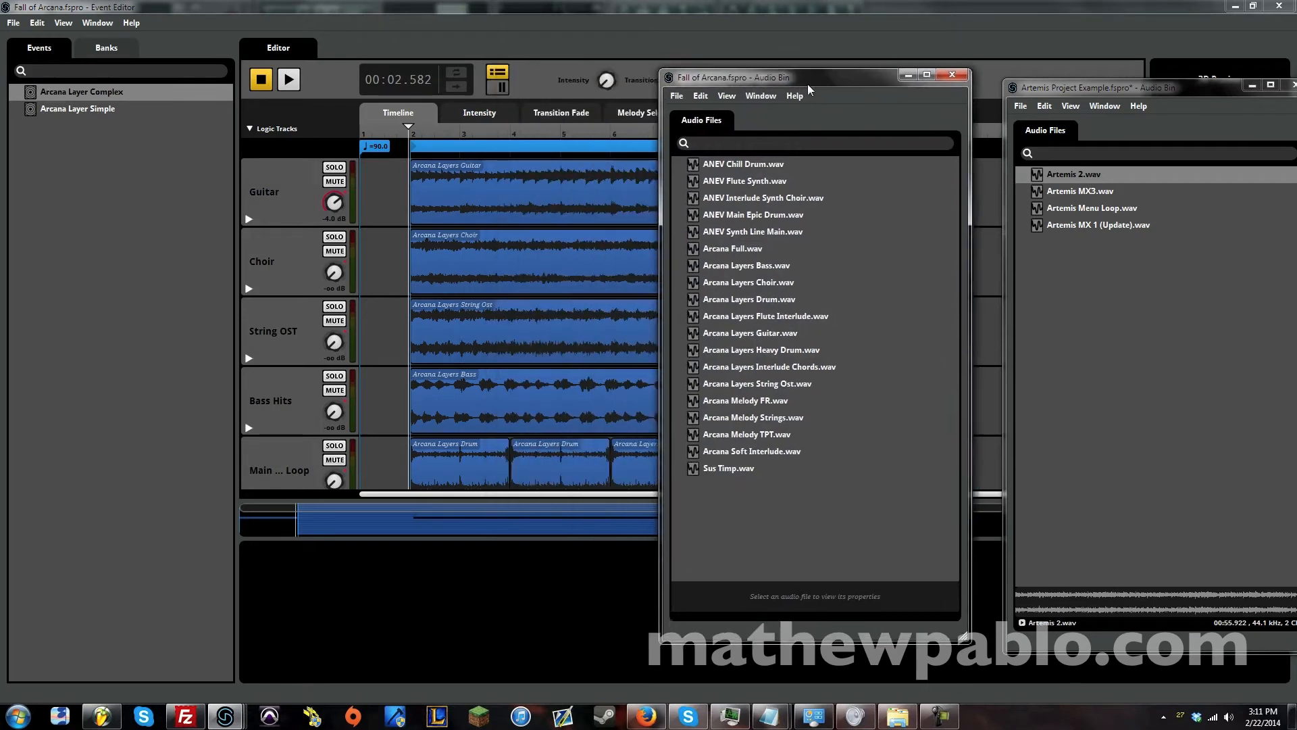
# Step: Move the audio bin beside the event tracks and preview the ANEV Chill Drum stem
pyautogui.moveTo(744, 77); pyautogui.dragTo(836, 81)
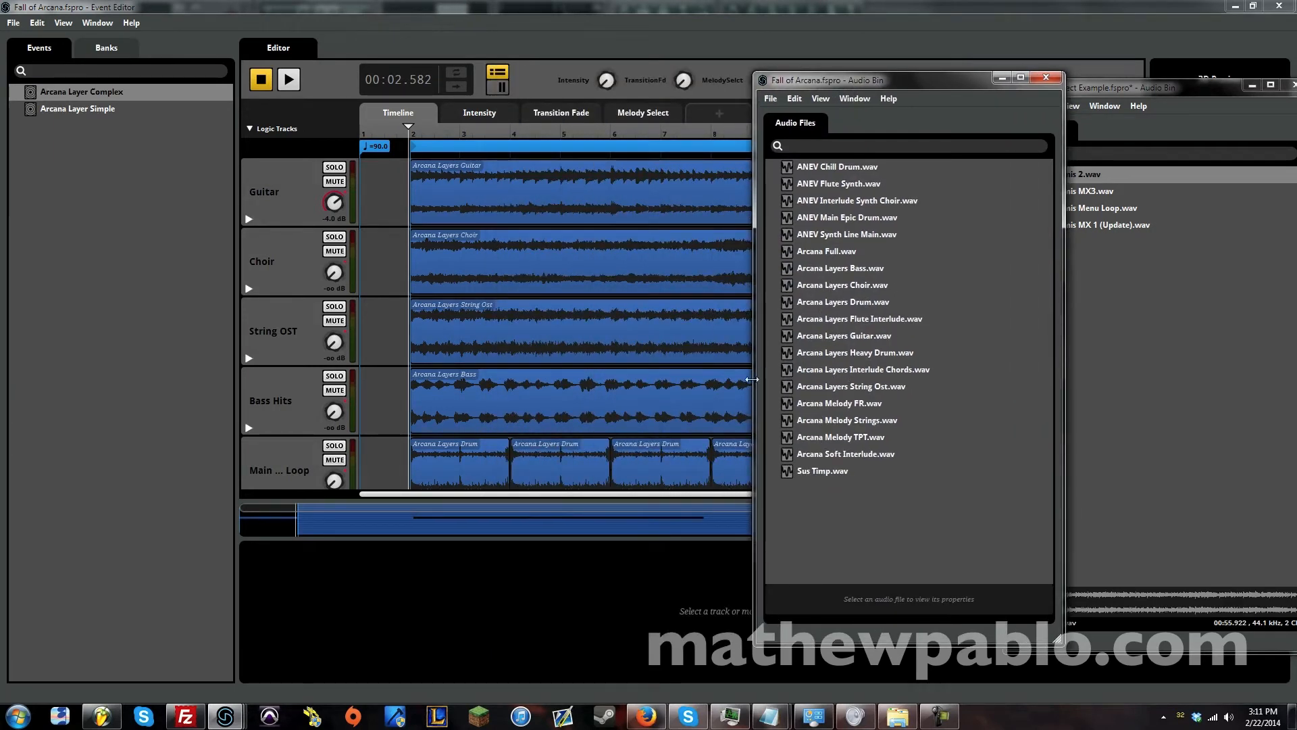
pyautogui.click(836, 166)
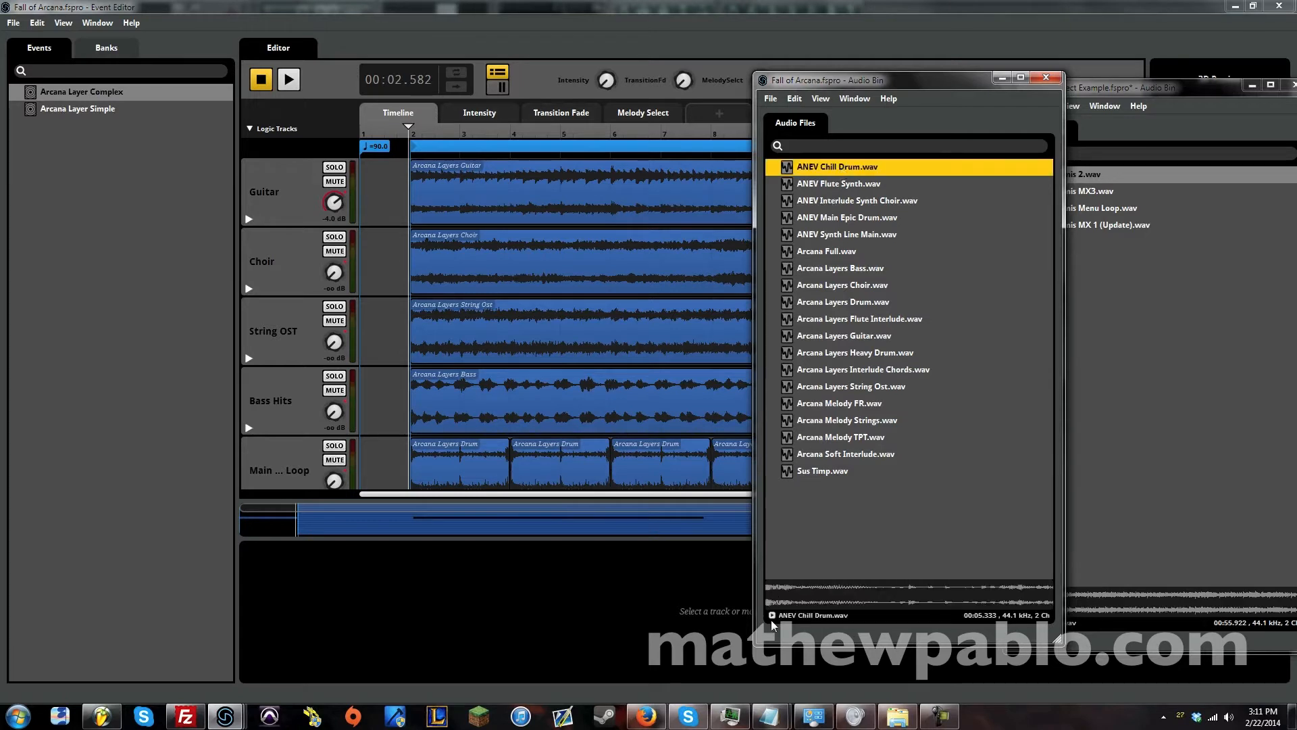
pyautogui.click(904, 596)
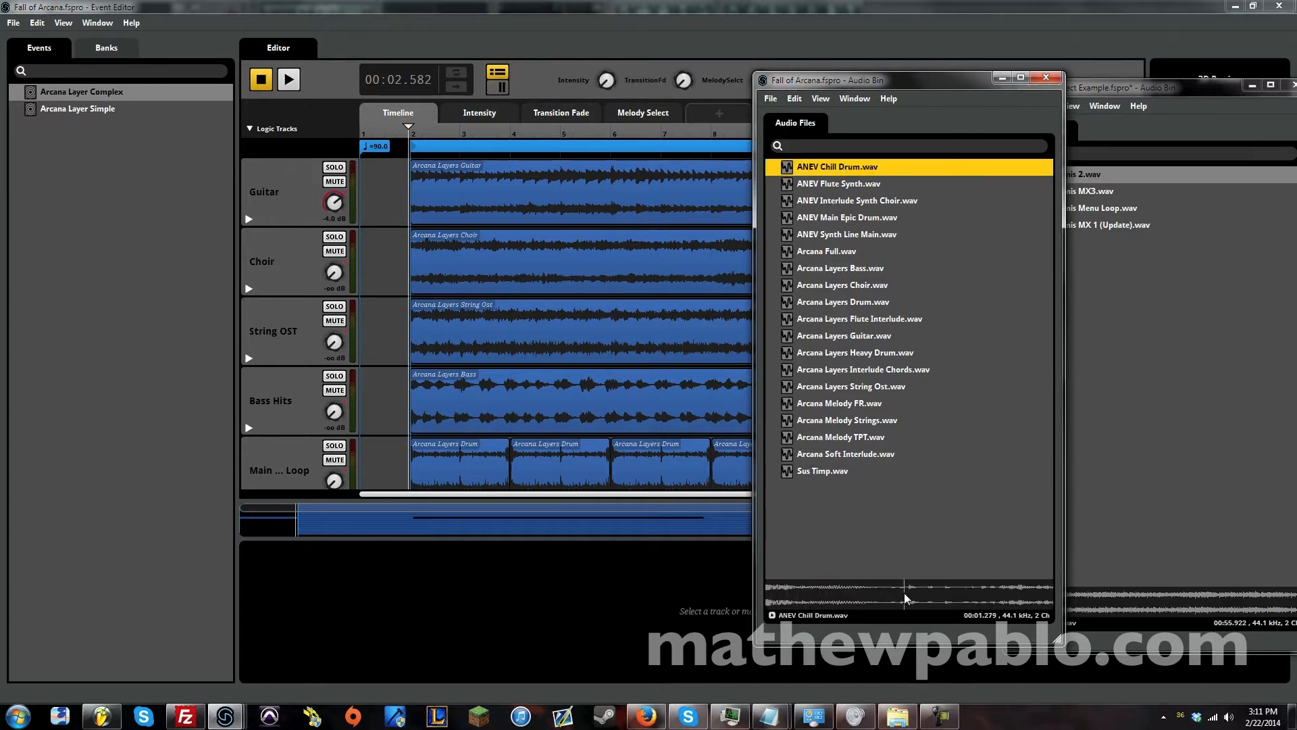
pyautogui.click(838, 184)
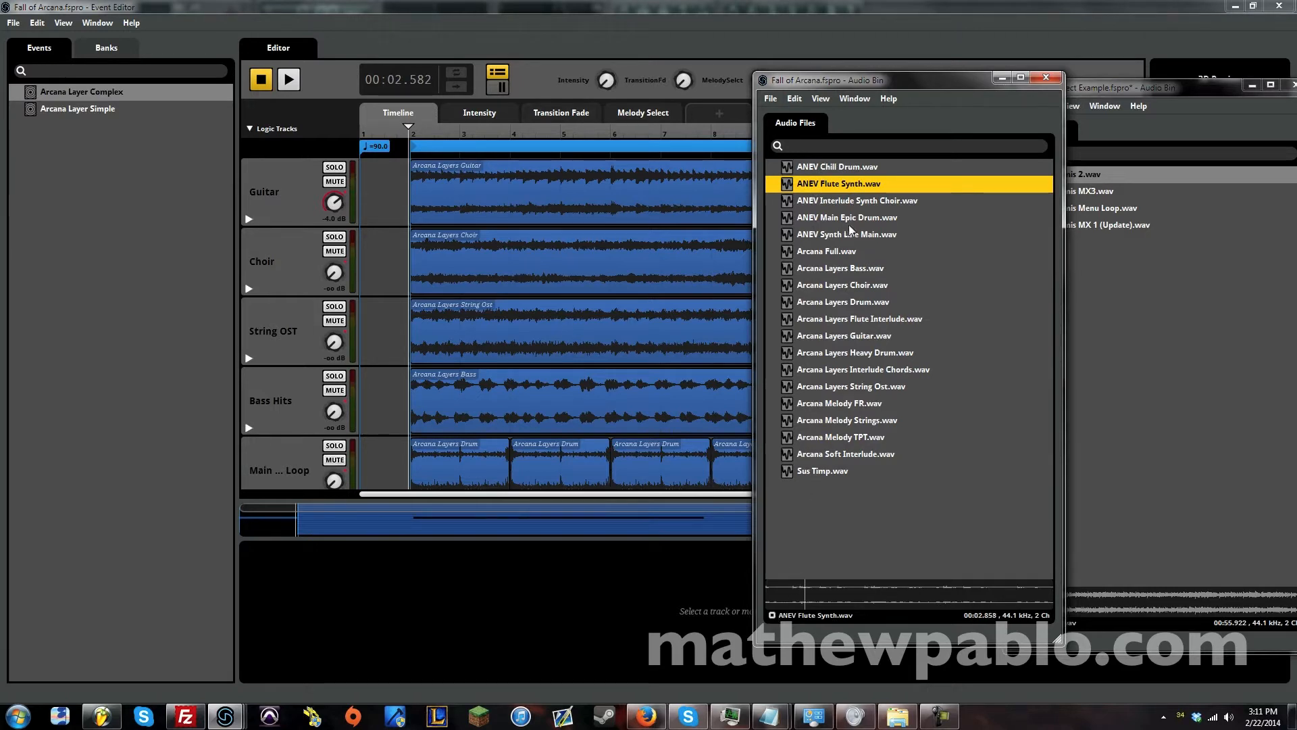
# Step: Preview the Flute Synth, Arcana Full, and the Bass, Guitar, Choir and String OST layer stems
pyautogui.click(826, 250)
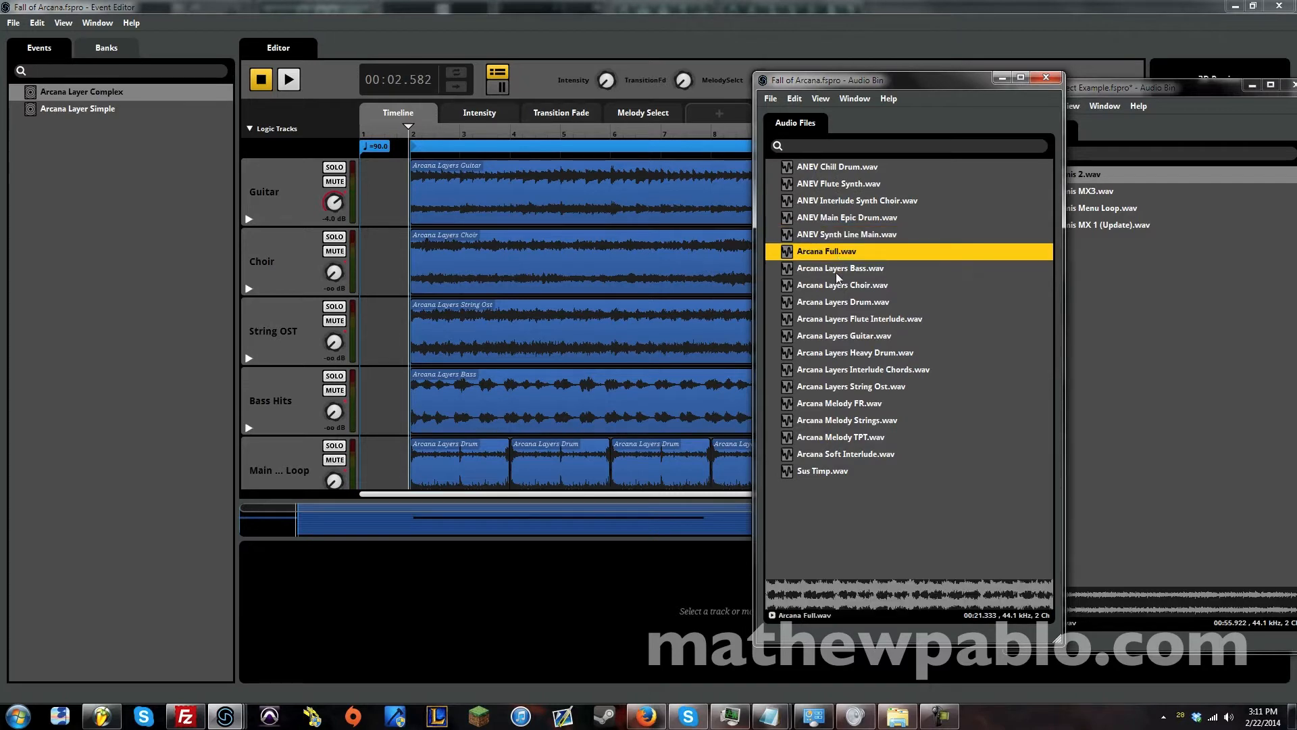
pyautogui.click(840, 269)
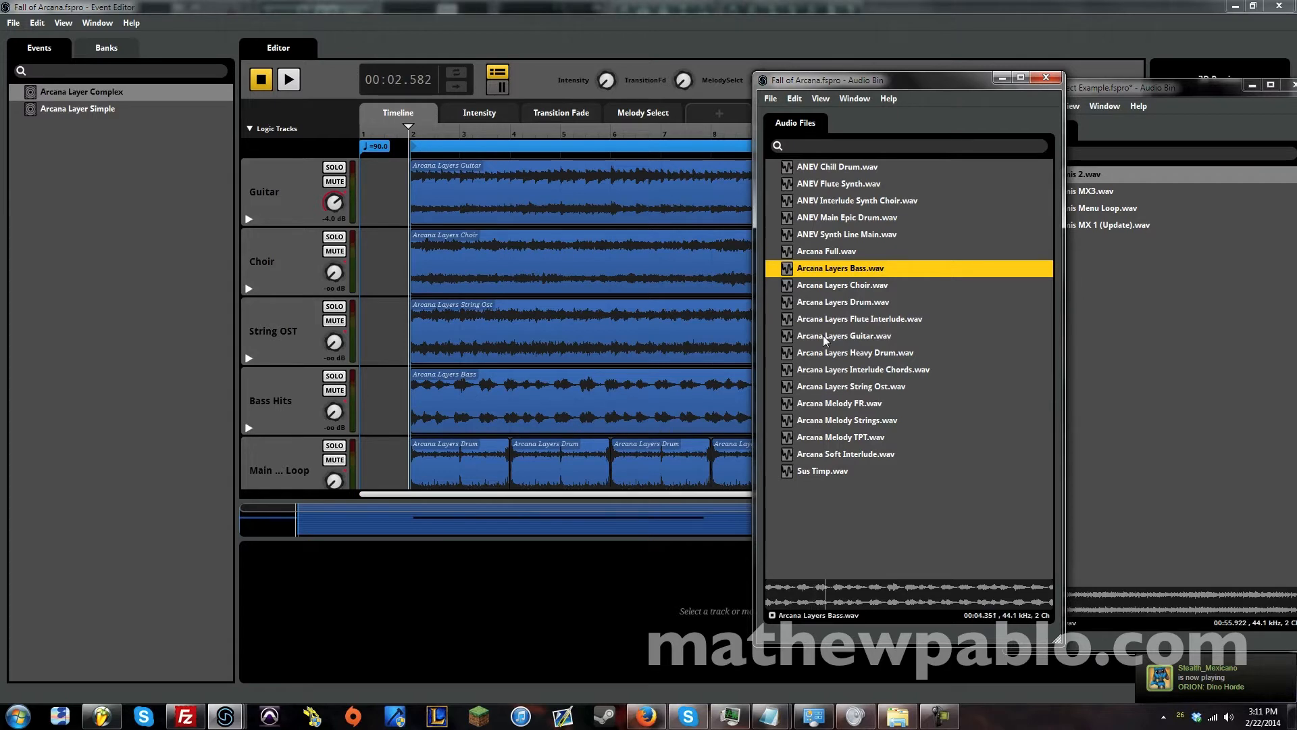
pyautogui.click(844, 335)
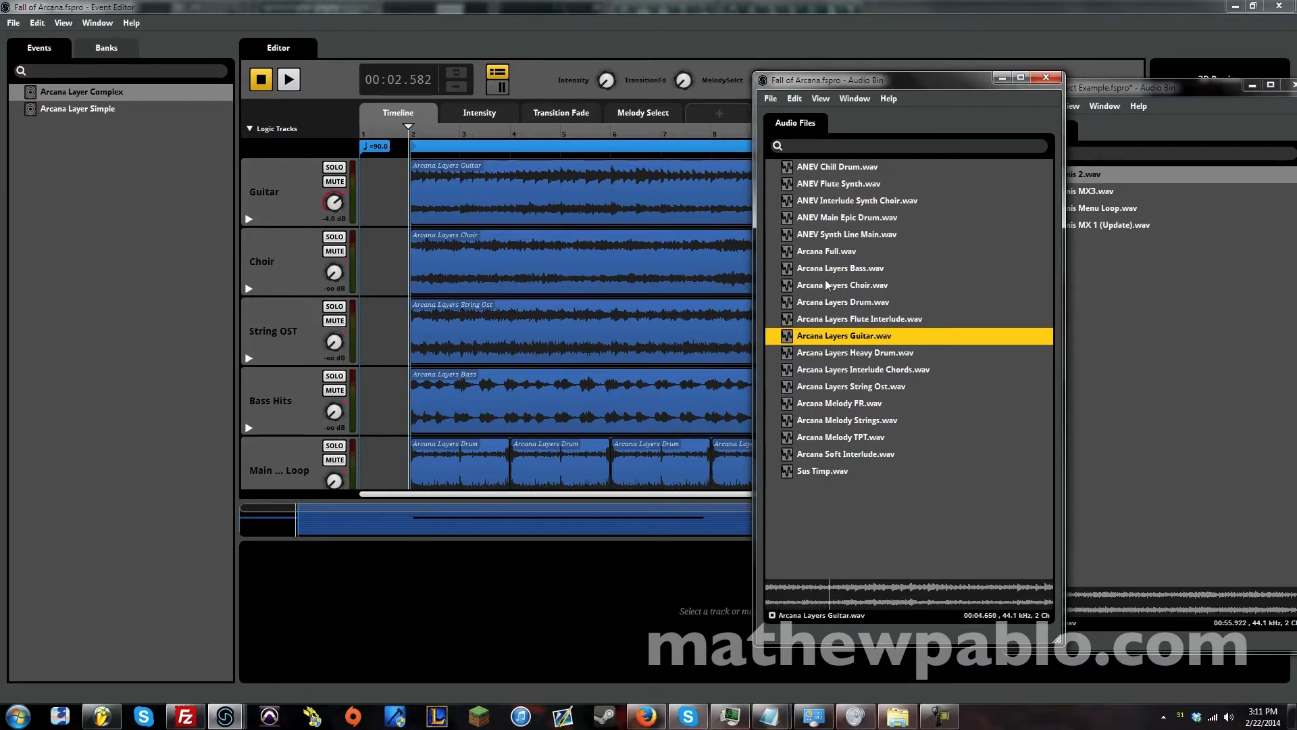
pyautogui.click(844, 284)
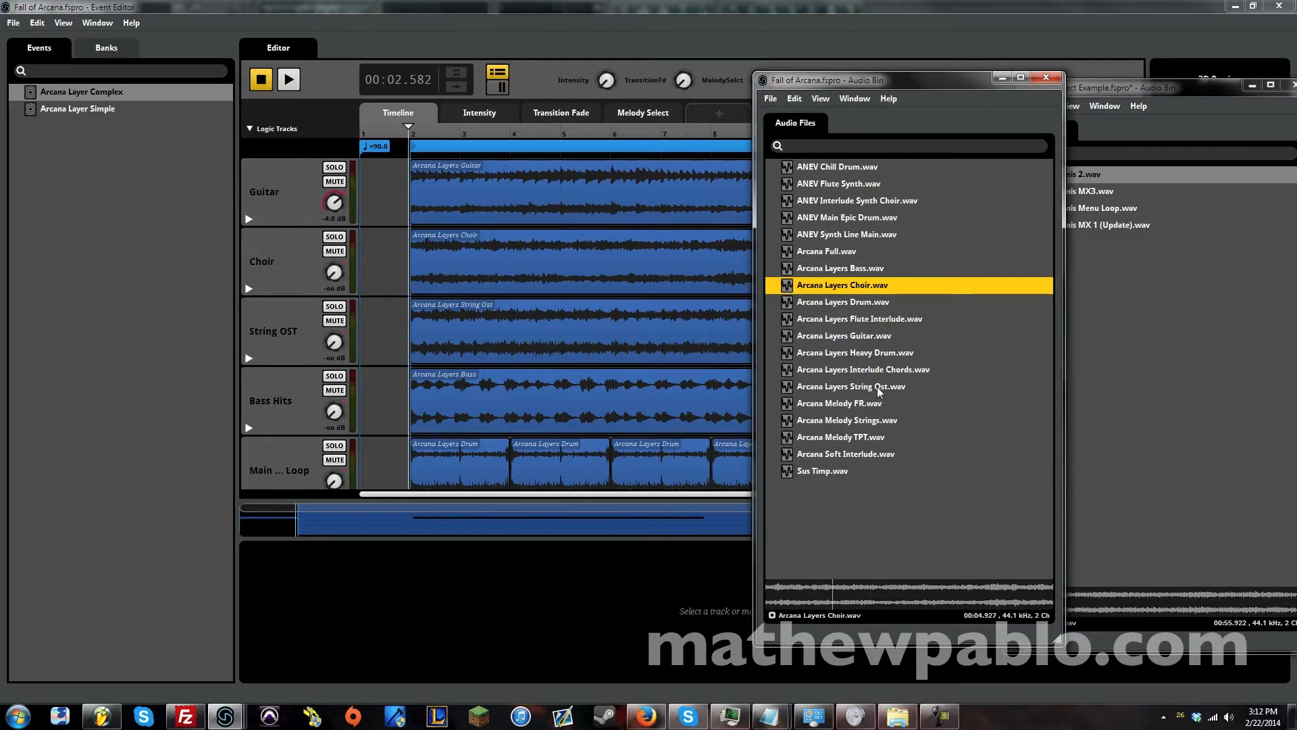
pyautogui.click(851, 387)
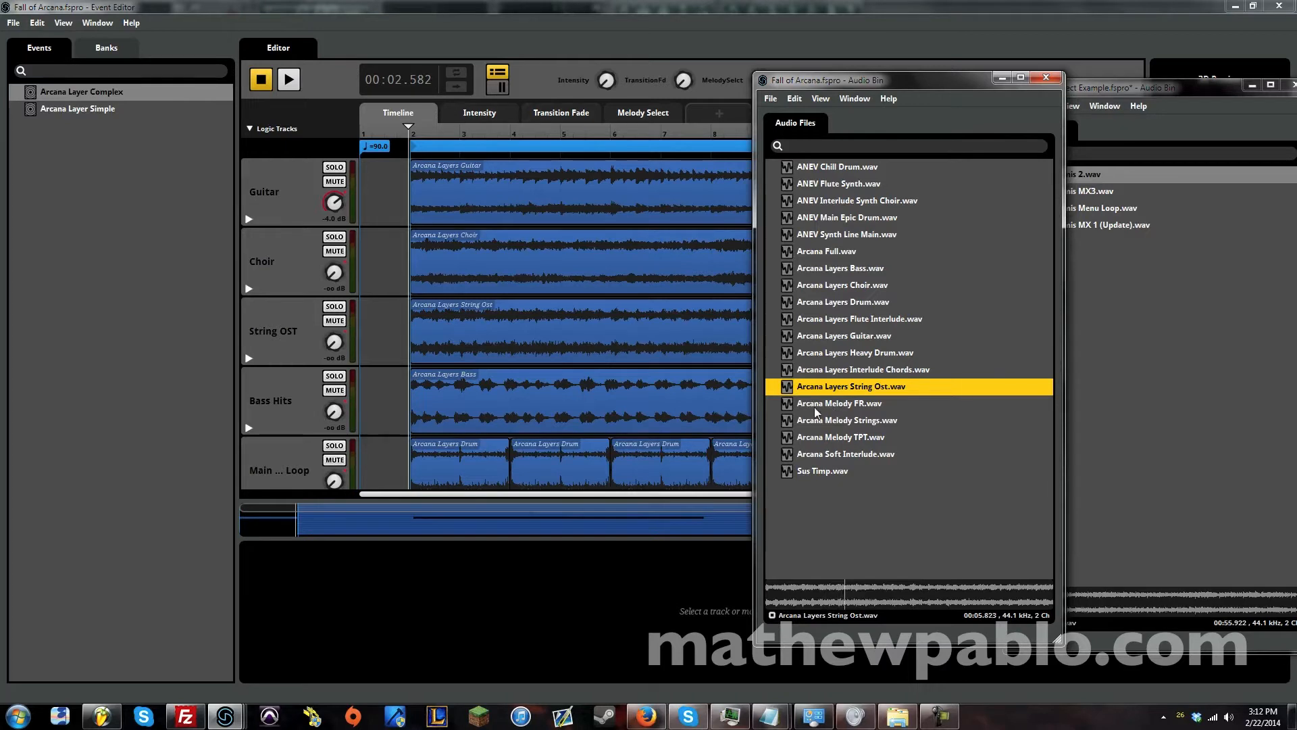
pyautogui.click(840, 437)
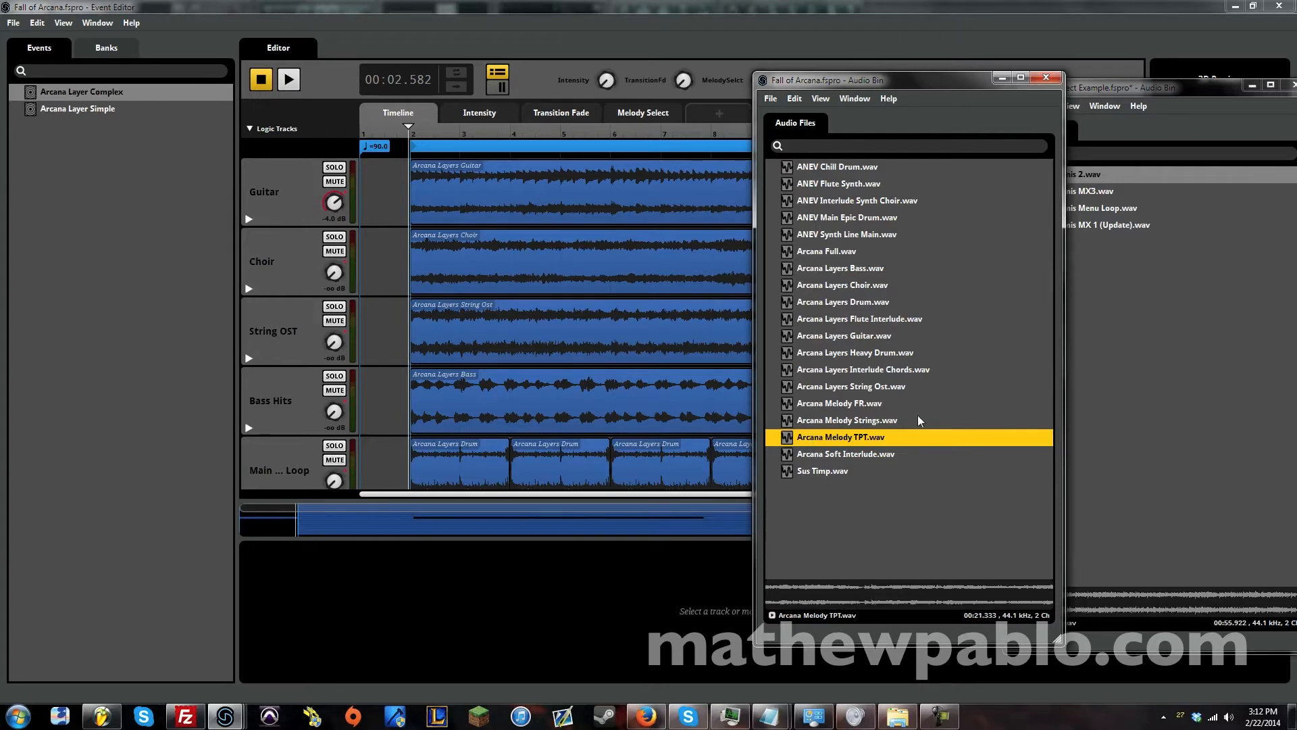
# Step: Preview the Melody TPT, Interlude Chords, Interlude Synth Choir and Flute Interlude stems
pyautogui.click(864, 369)
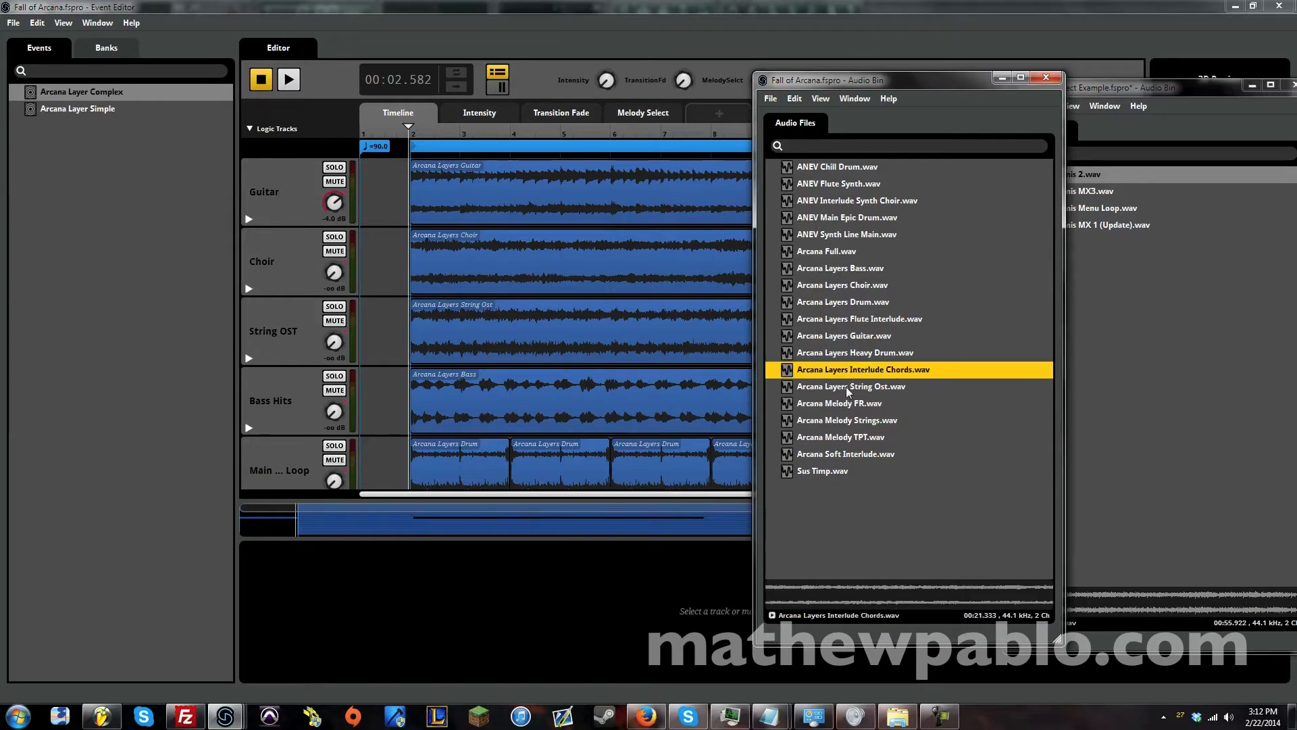
pyautogui.click(856, 200)
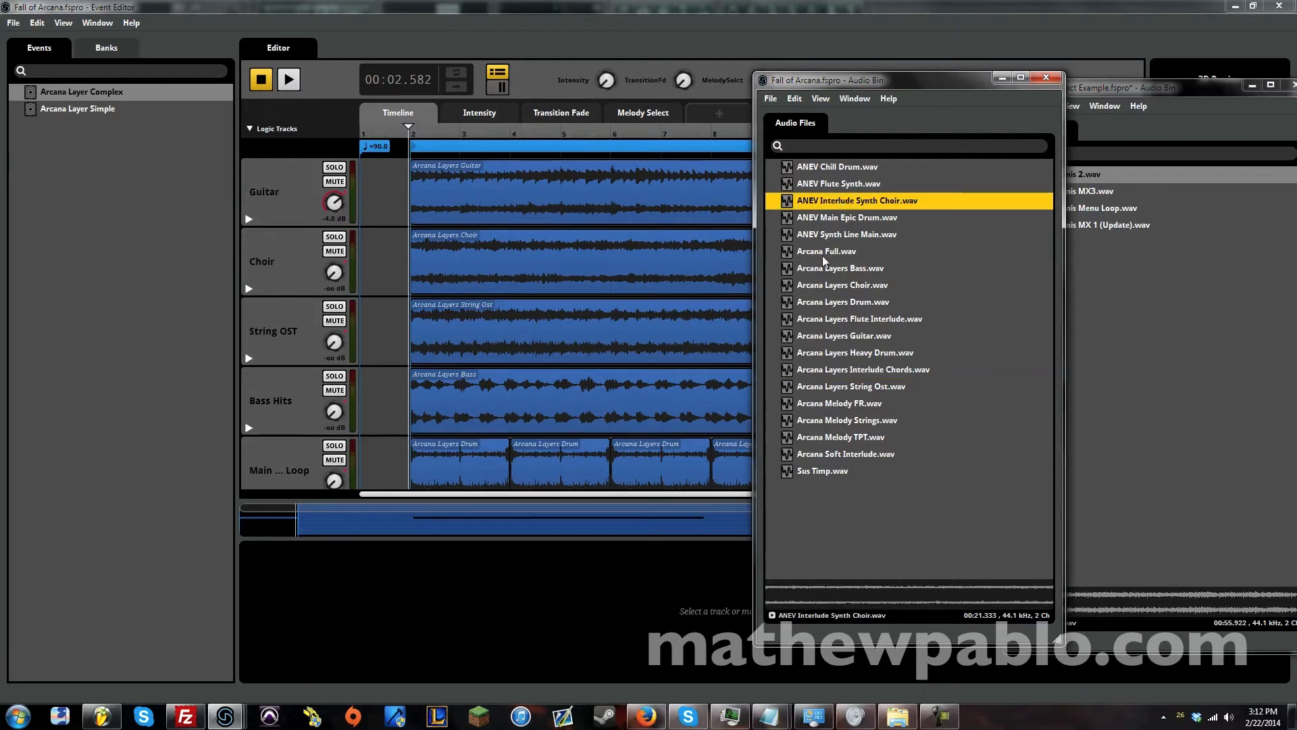
pyautogui.click(863, 369)
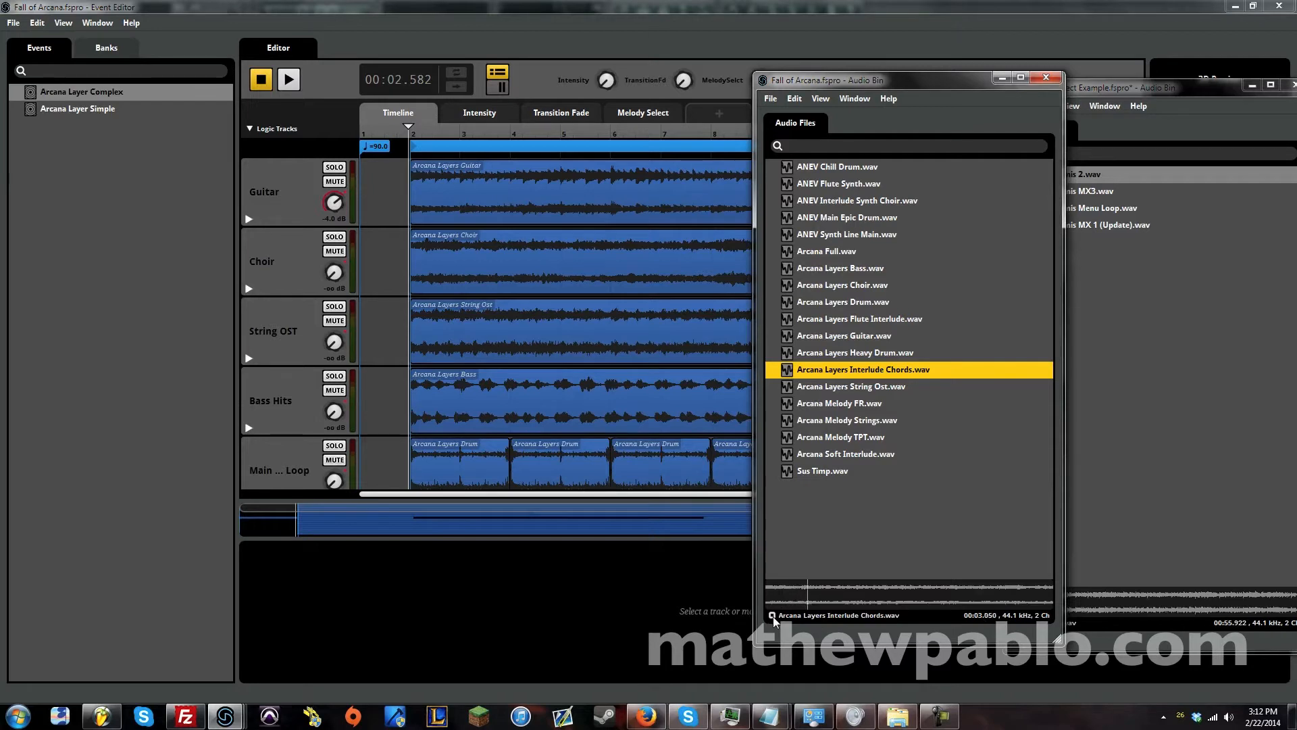
pyautogui.click(860, 318)
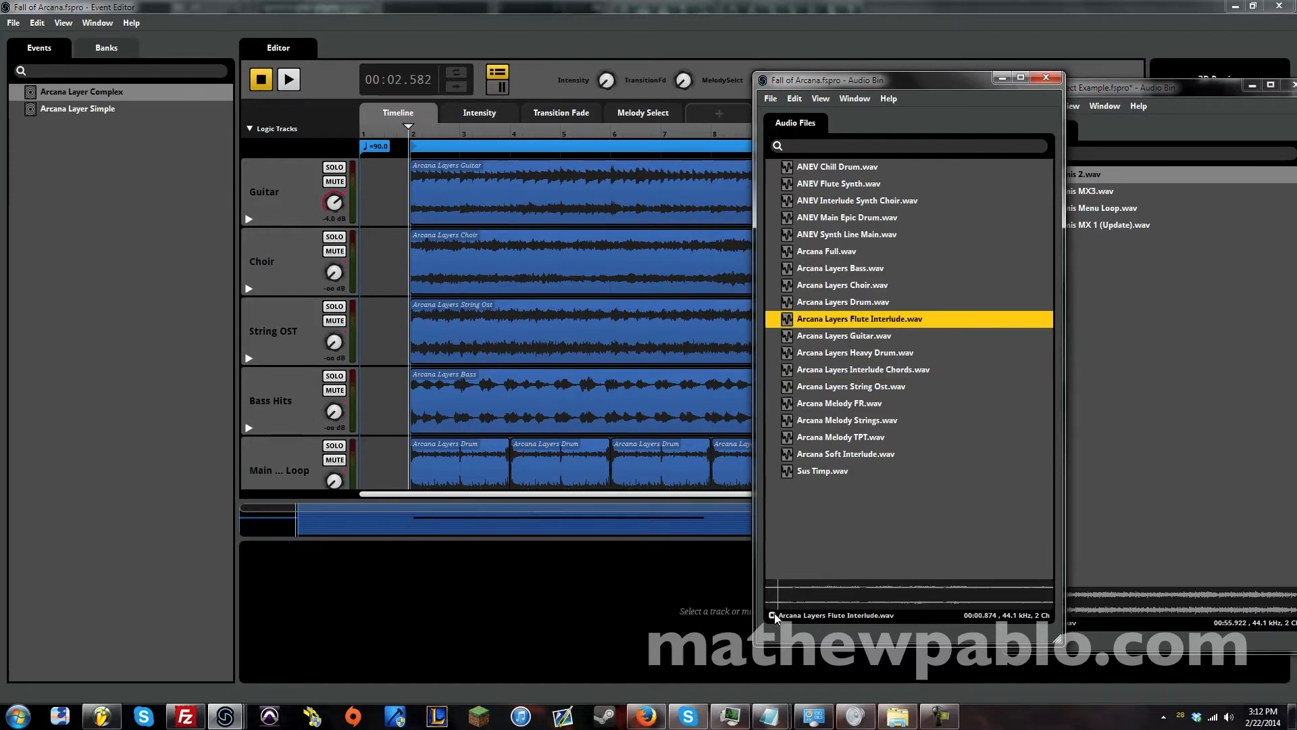
pyautogui.click(1108, 88)
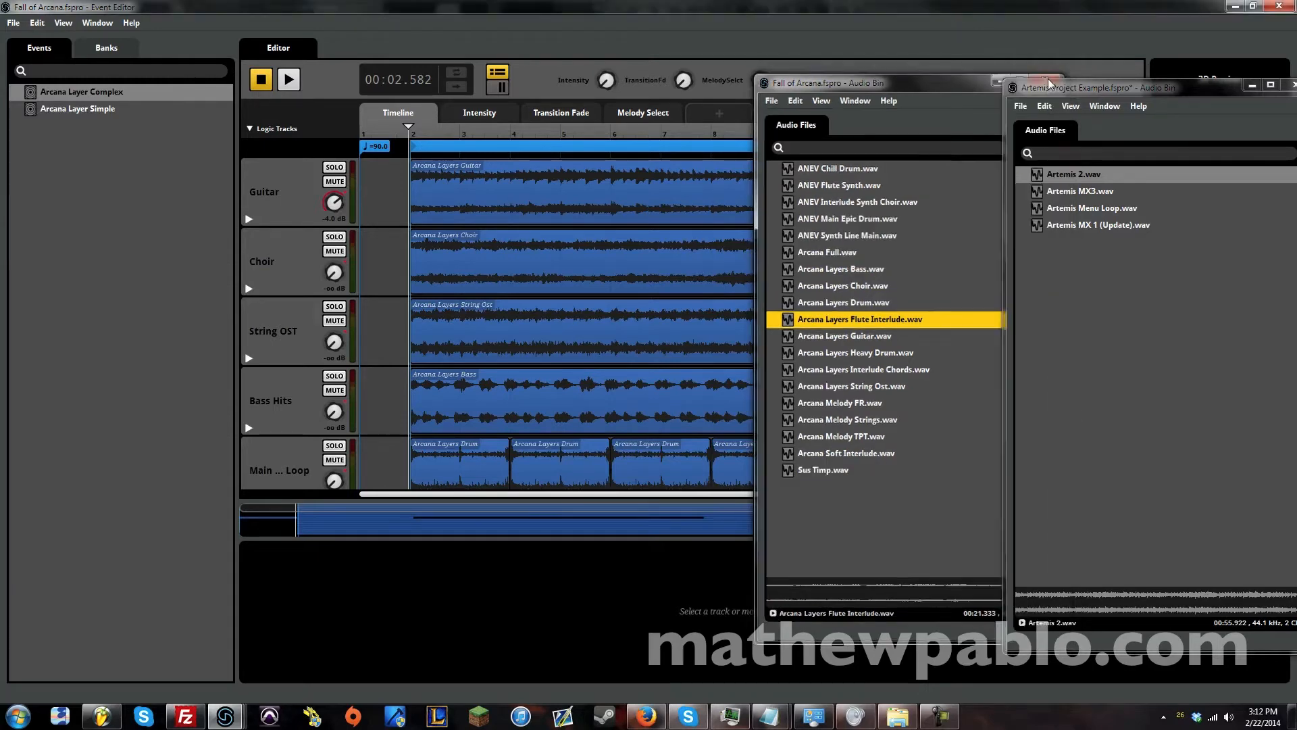
# Step: Close the audio bin, nudge Intensity, inspect its layer volume curves, then go back to Timeline
pyautogui.click(1041, 82)
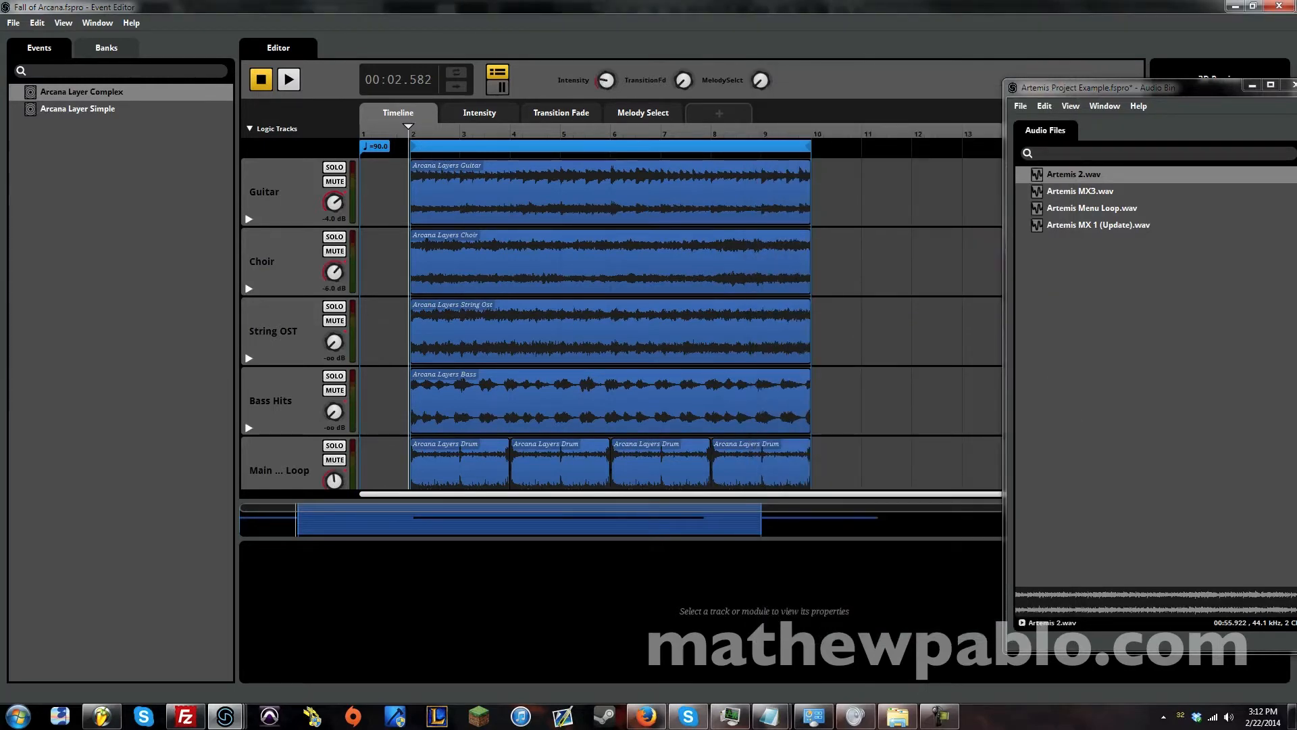
pyautogui.moveTo(332, 270); pyautogui.dragTo(333, 282)
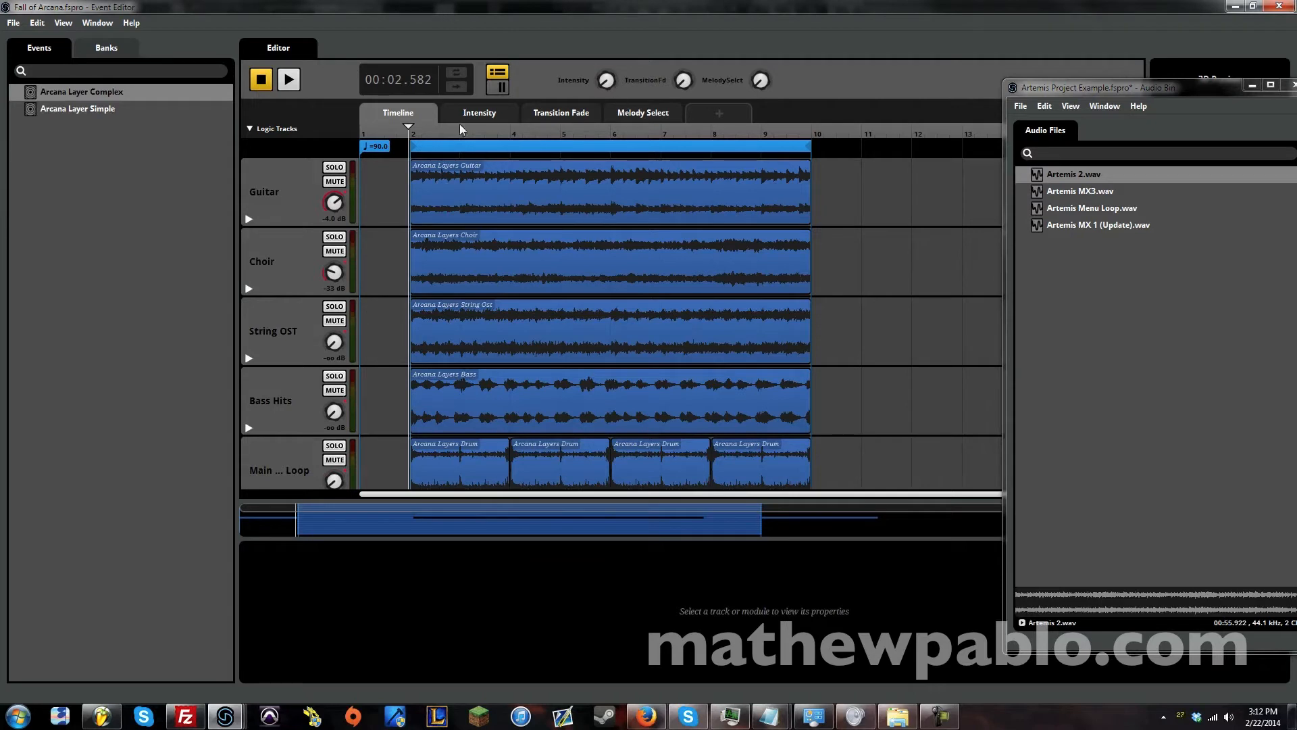
pyautogui.click(479, 113)
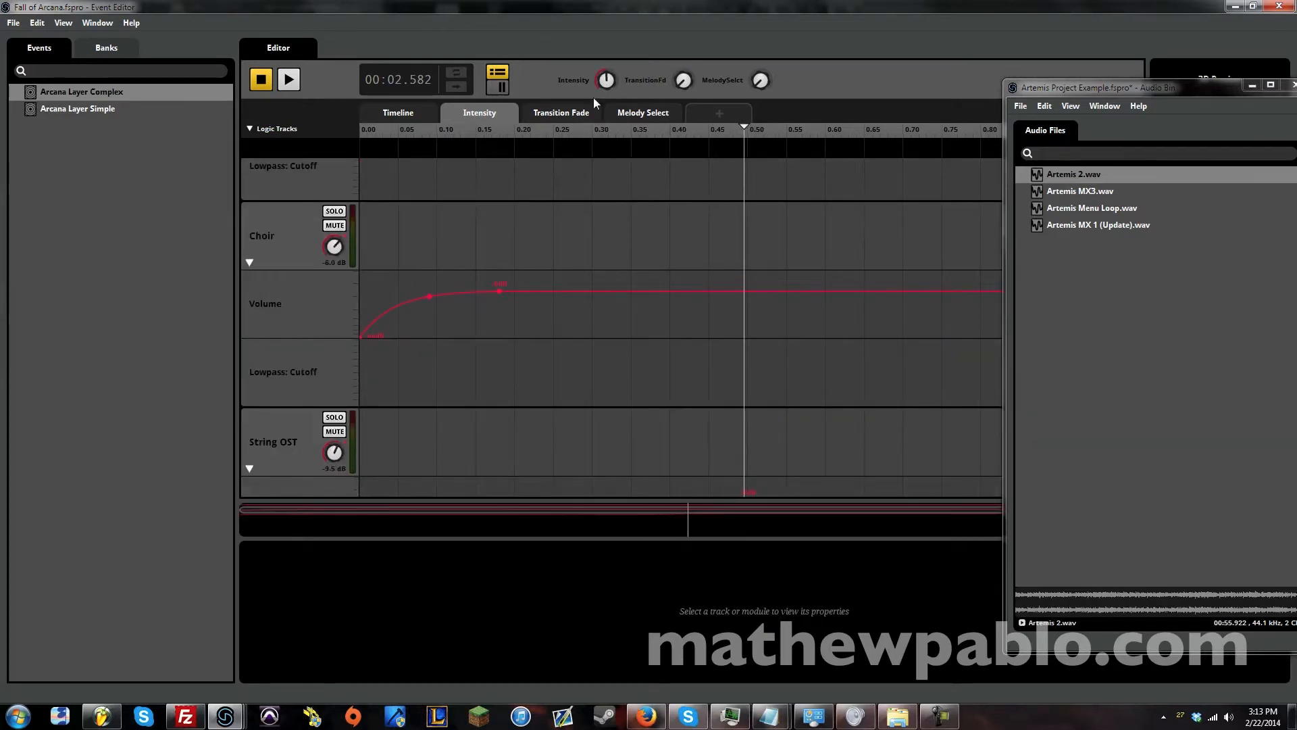
pyautogui.scroll(-3)
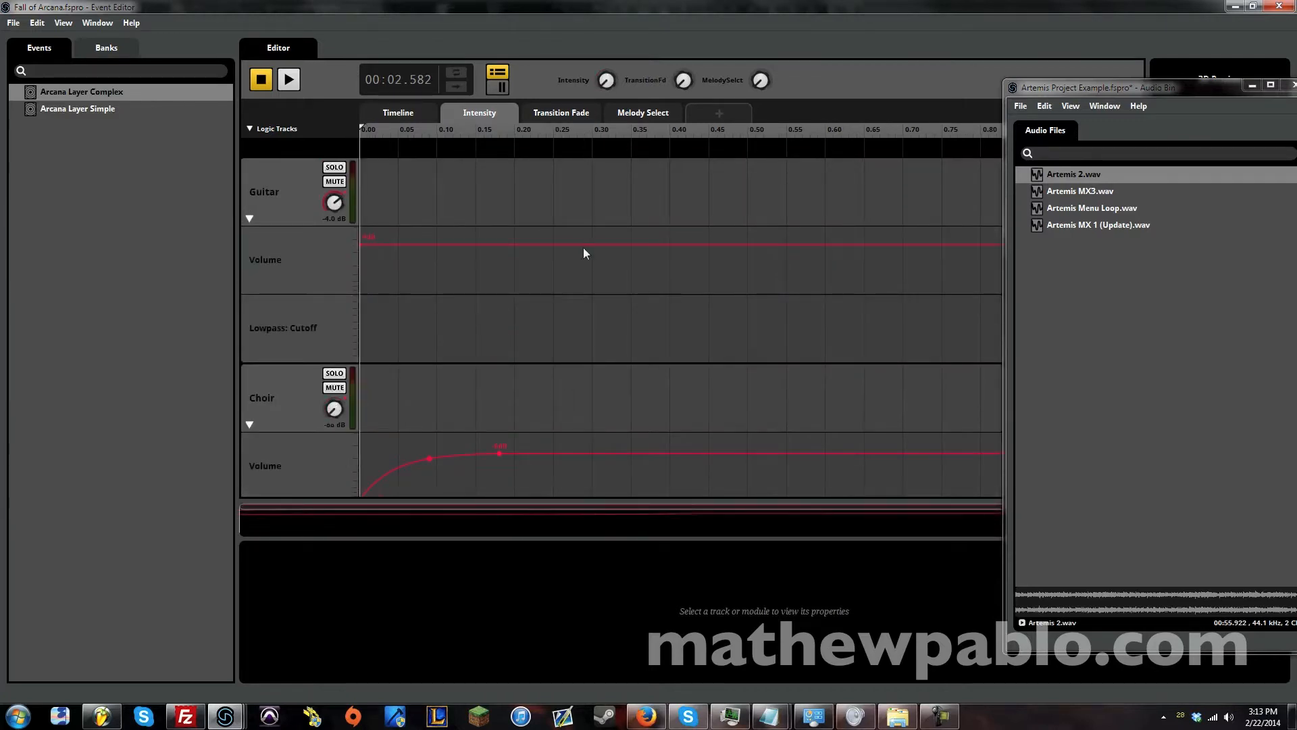
pyautogui.click(288, 79)
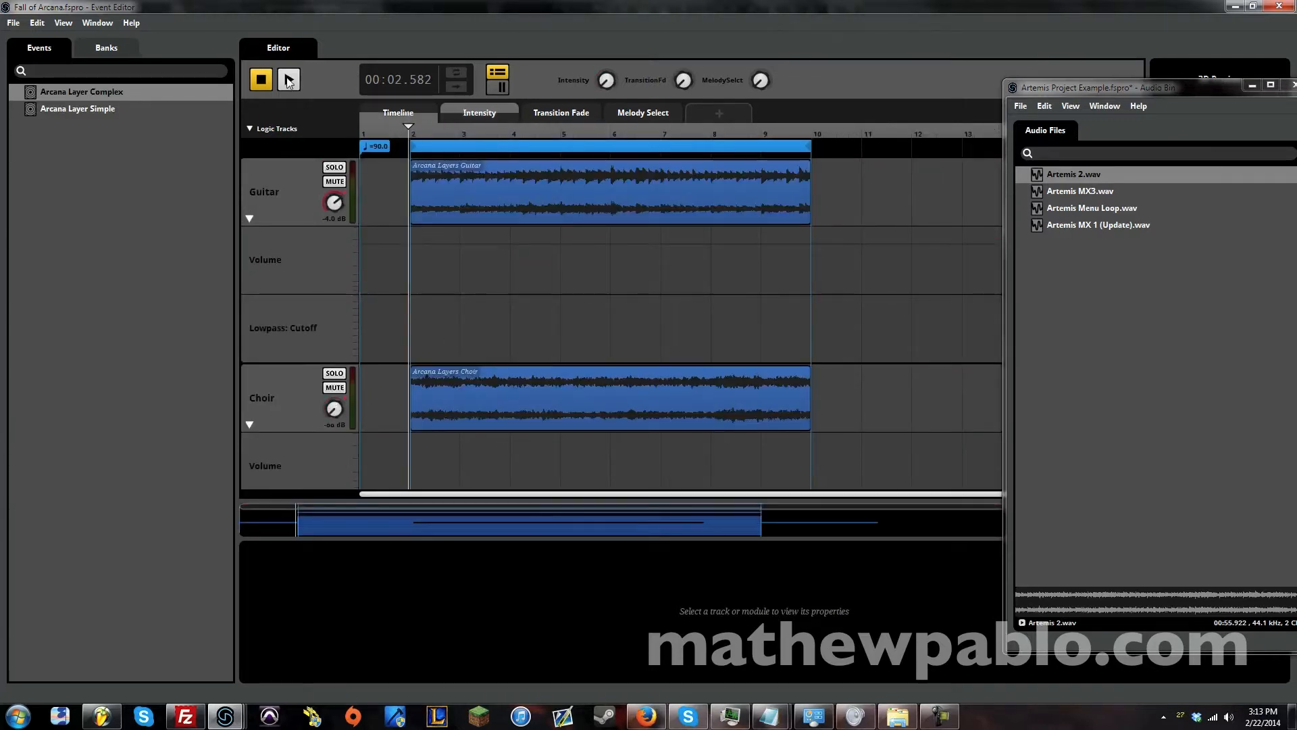
# Step: Play the Fall of Arcana event as the Choir, String OST and Bass Hits layers fade in
pyautogui.click(287, 80)
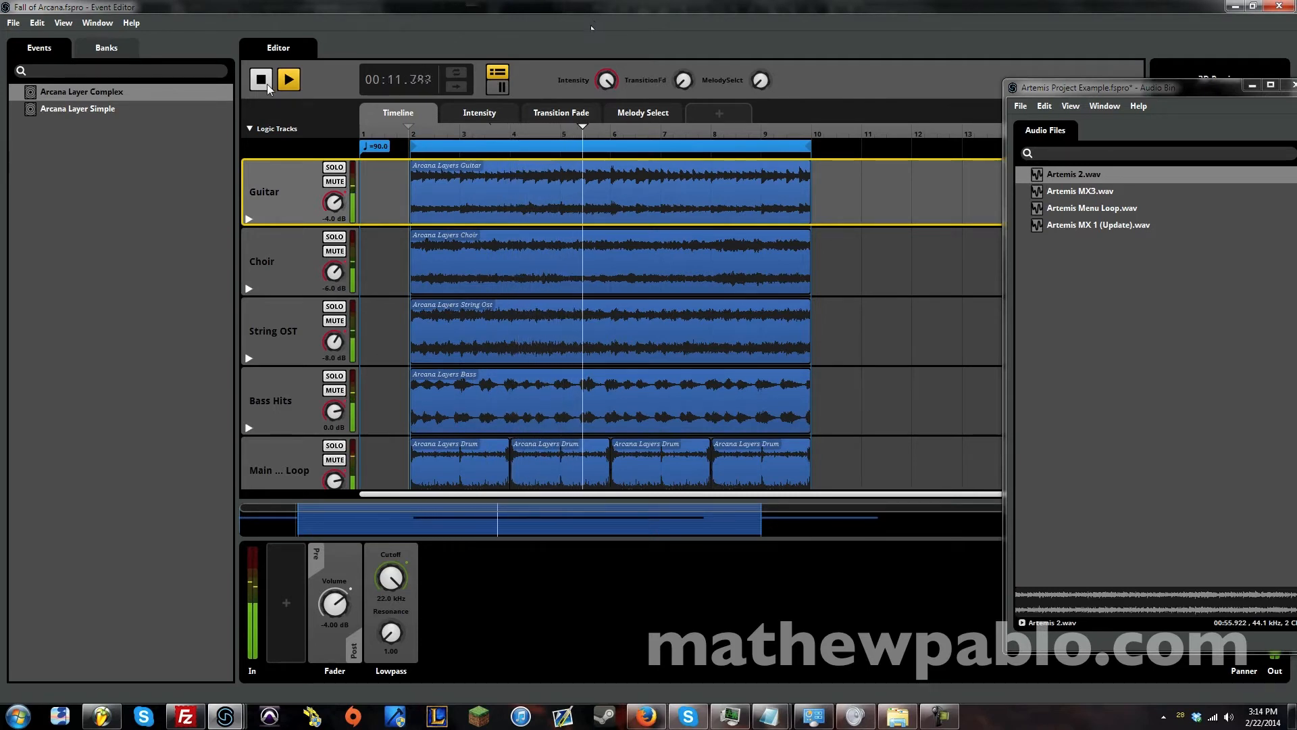
# Step: Stop playback and scroll through the tracks on the Transition Fade sheet
pyautogui.click(288, 80)
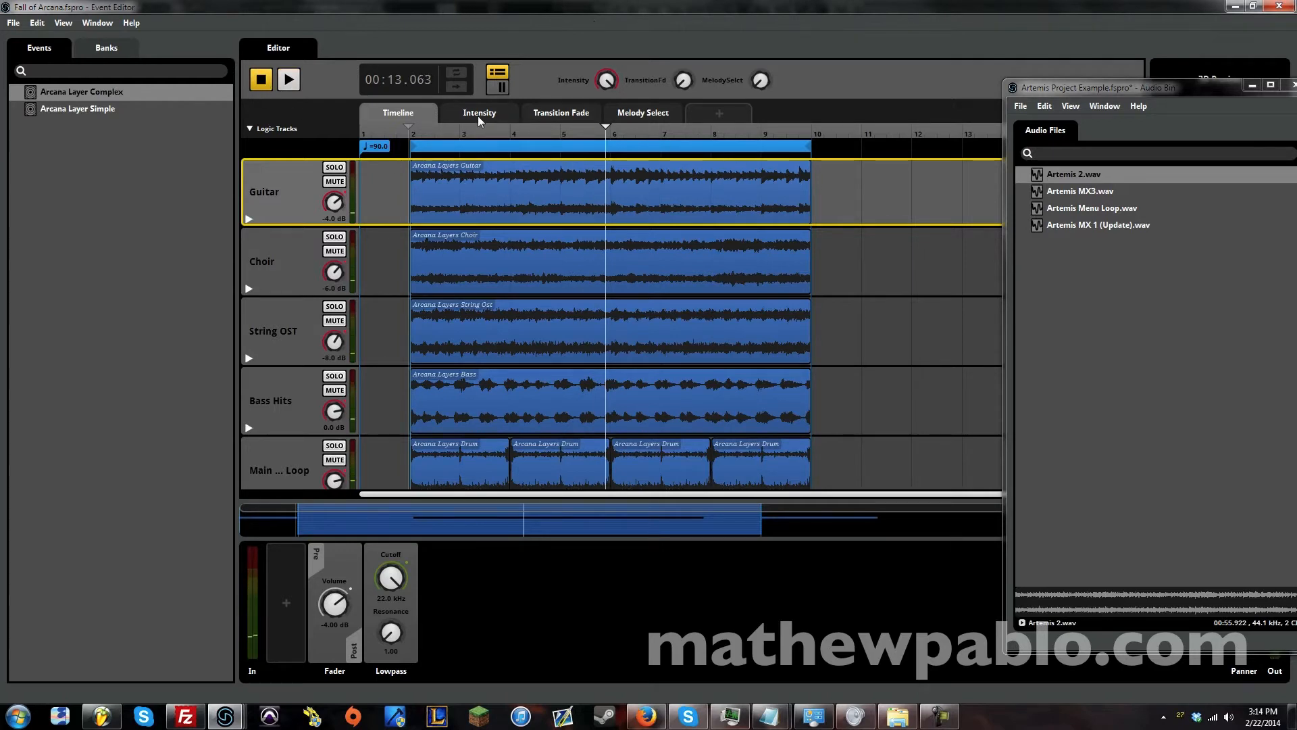
pyautogui.click(560, 113)
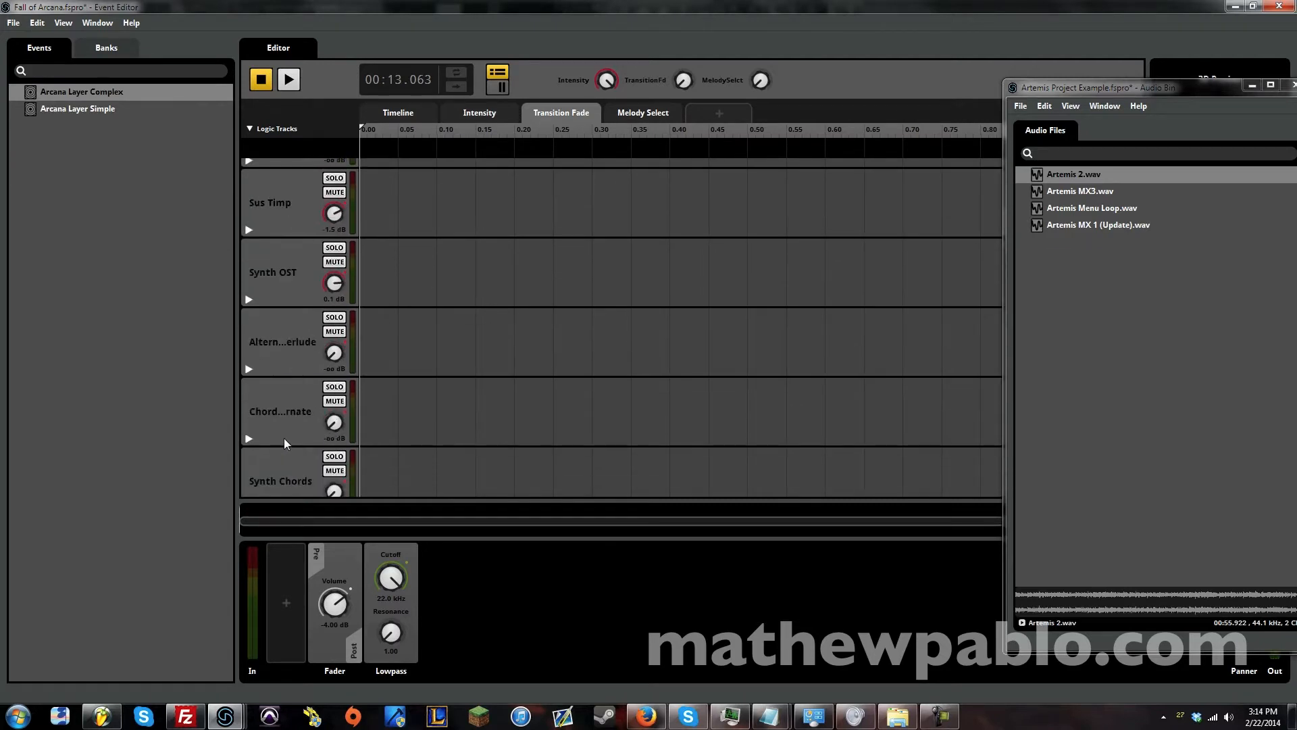
pyautogui.scroll(-3)
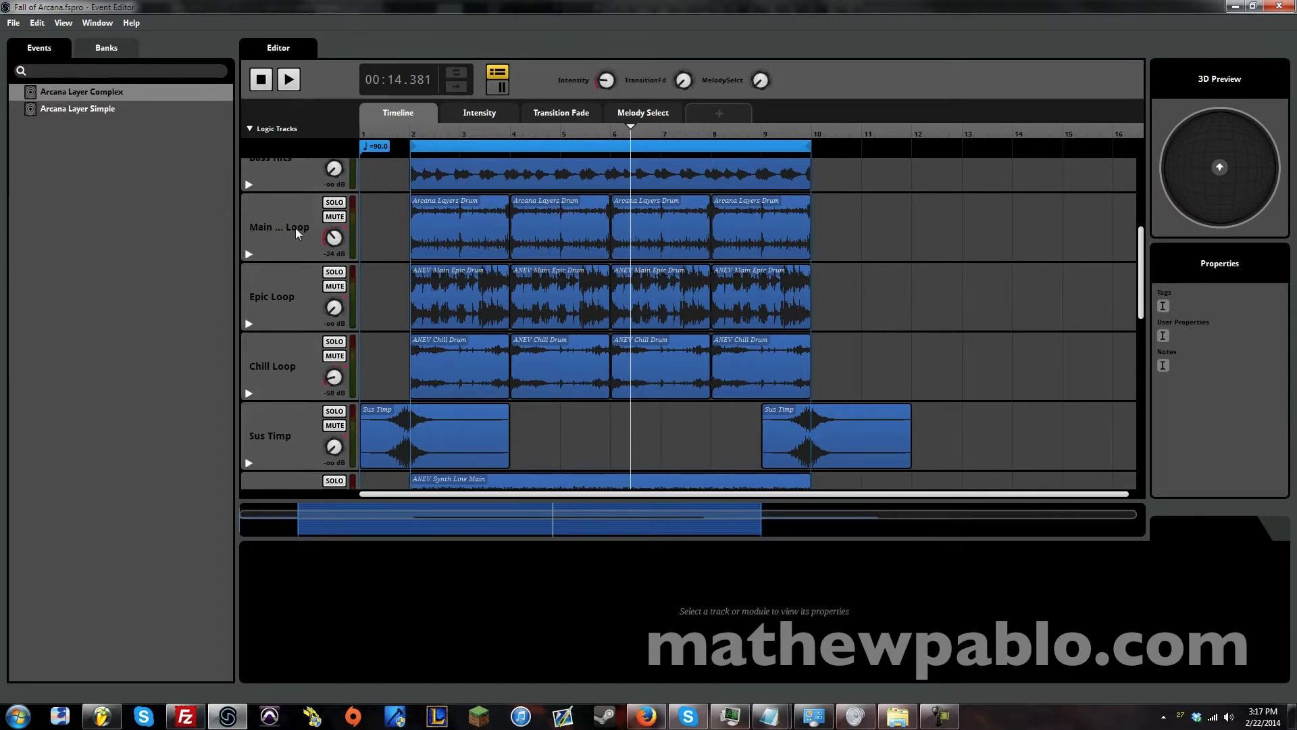
# Step: Solo the Main Loop drum track and play it
pyautogui.click(334, 202)
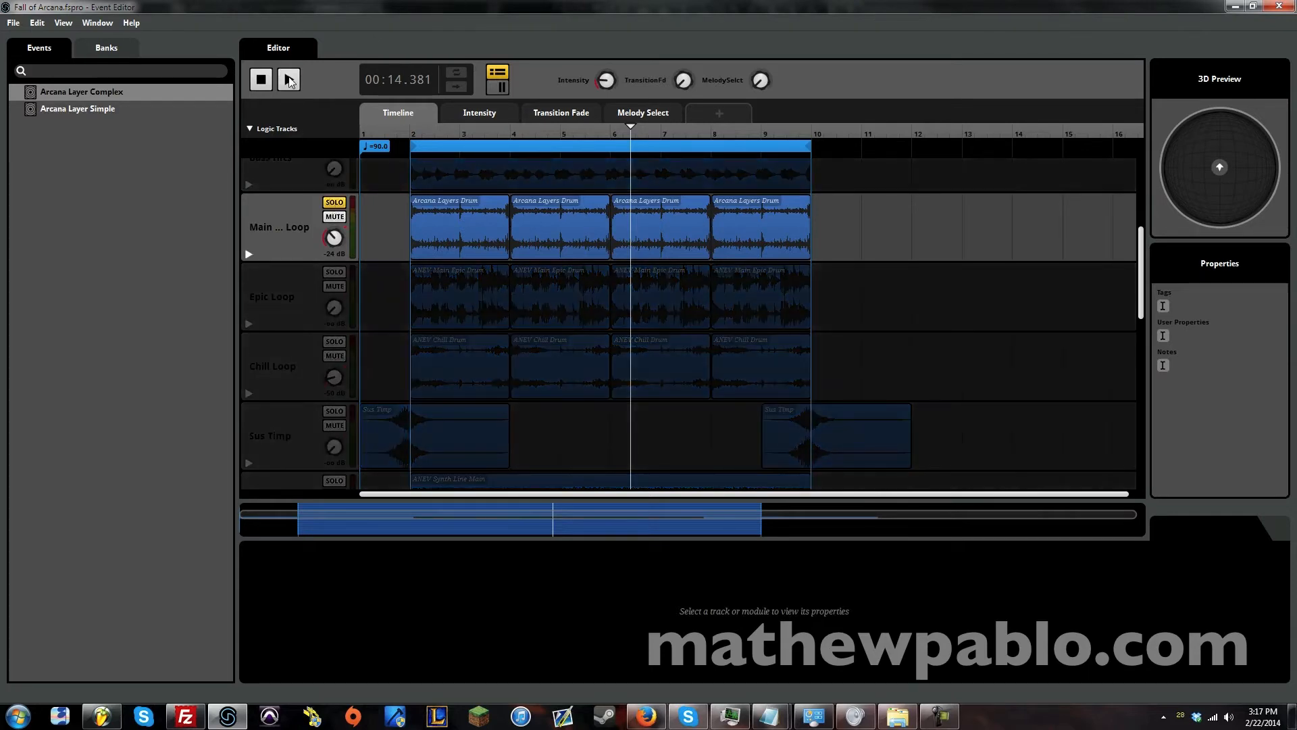
pyautogui.click(288, 80)
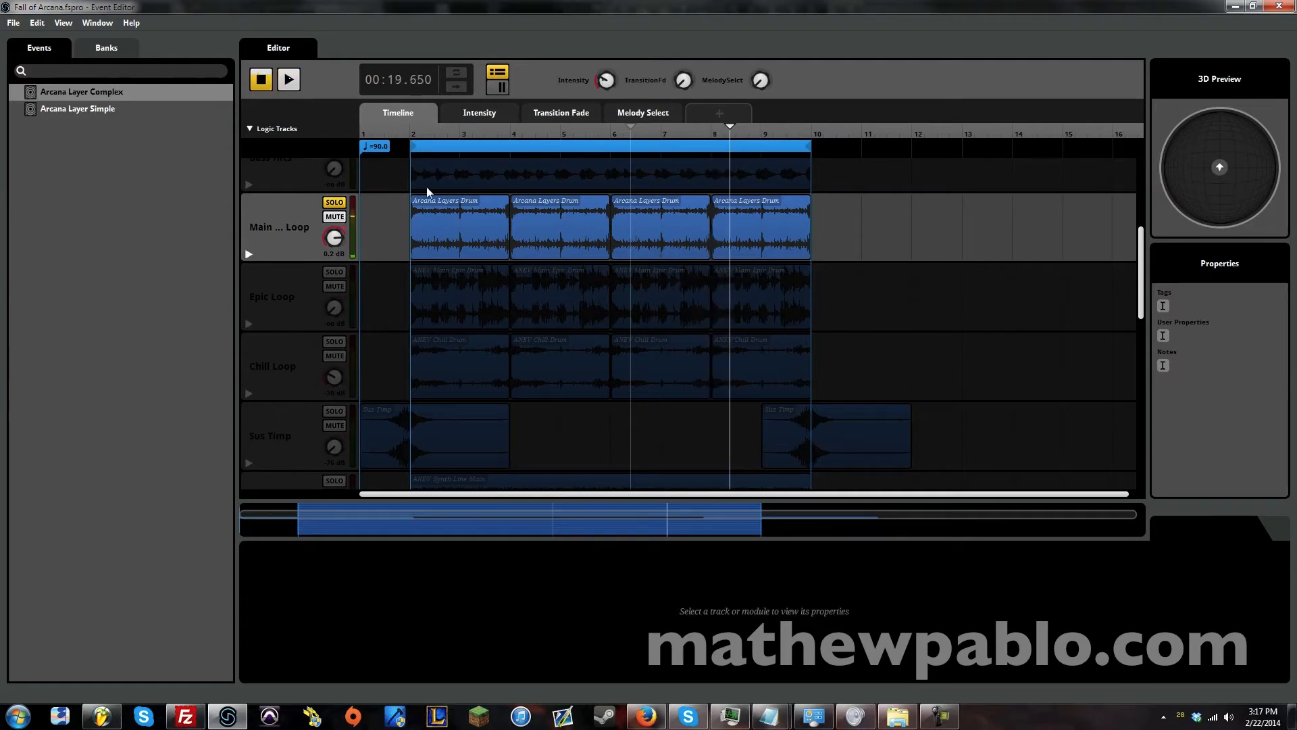
pyautogui.moveTo(327, 321)
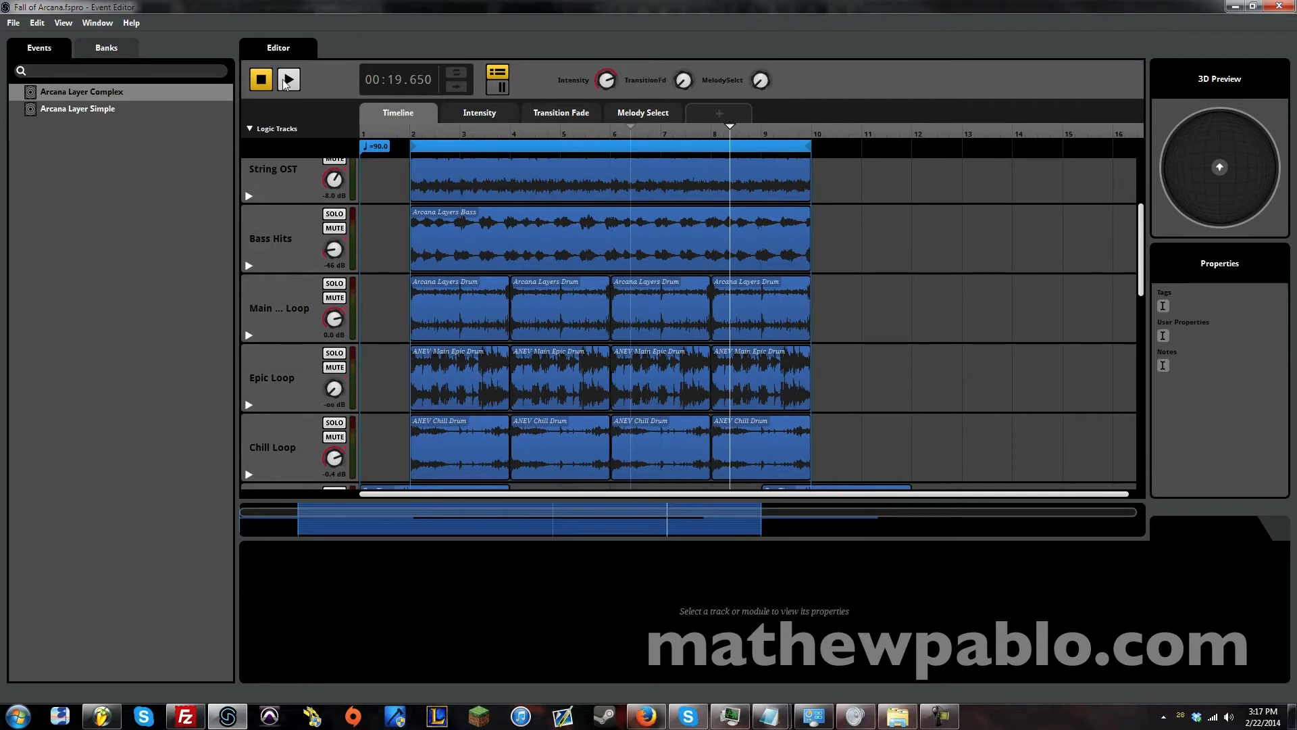
pyautogui.scroll(-3)
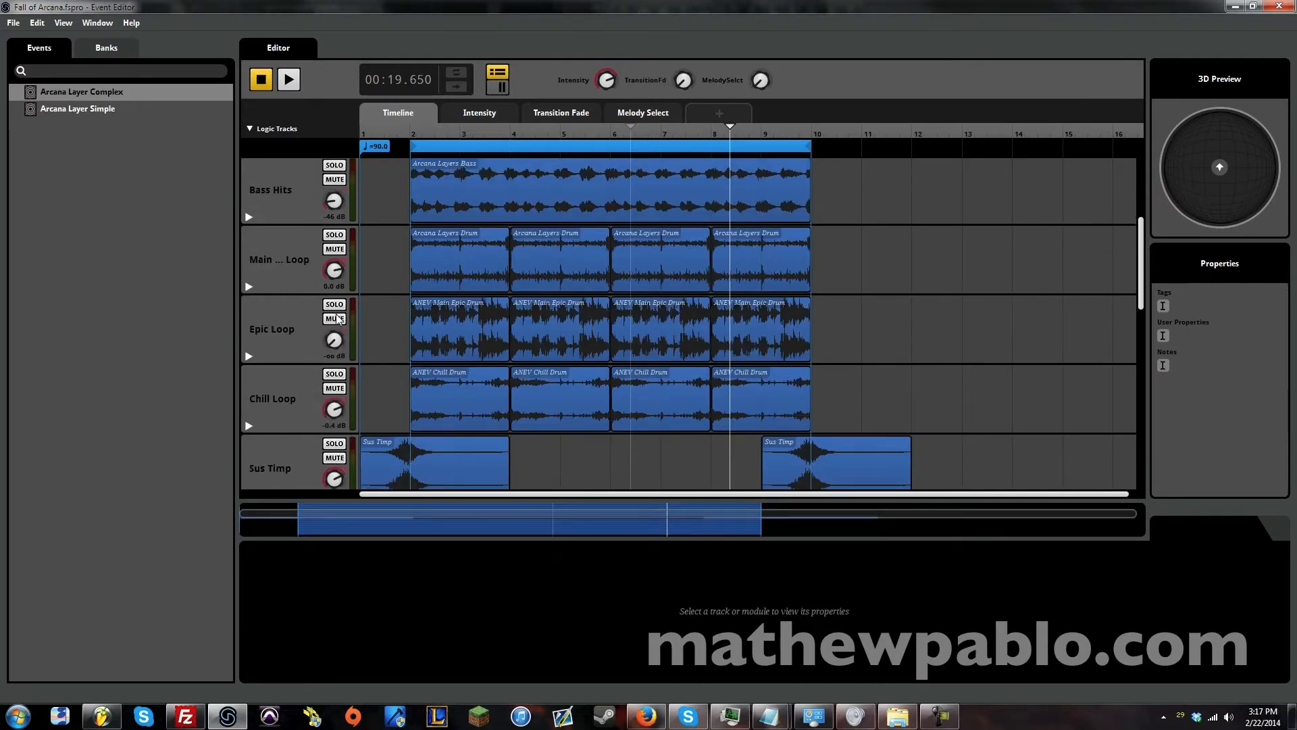
# Step: Solo the Epic Loop track instead, then switch to the Intensity parameter sheet
pyautogui.click(334, 304)
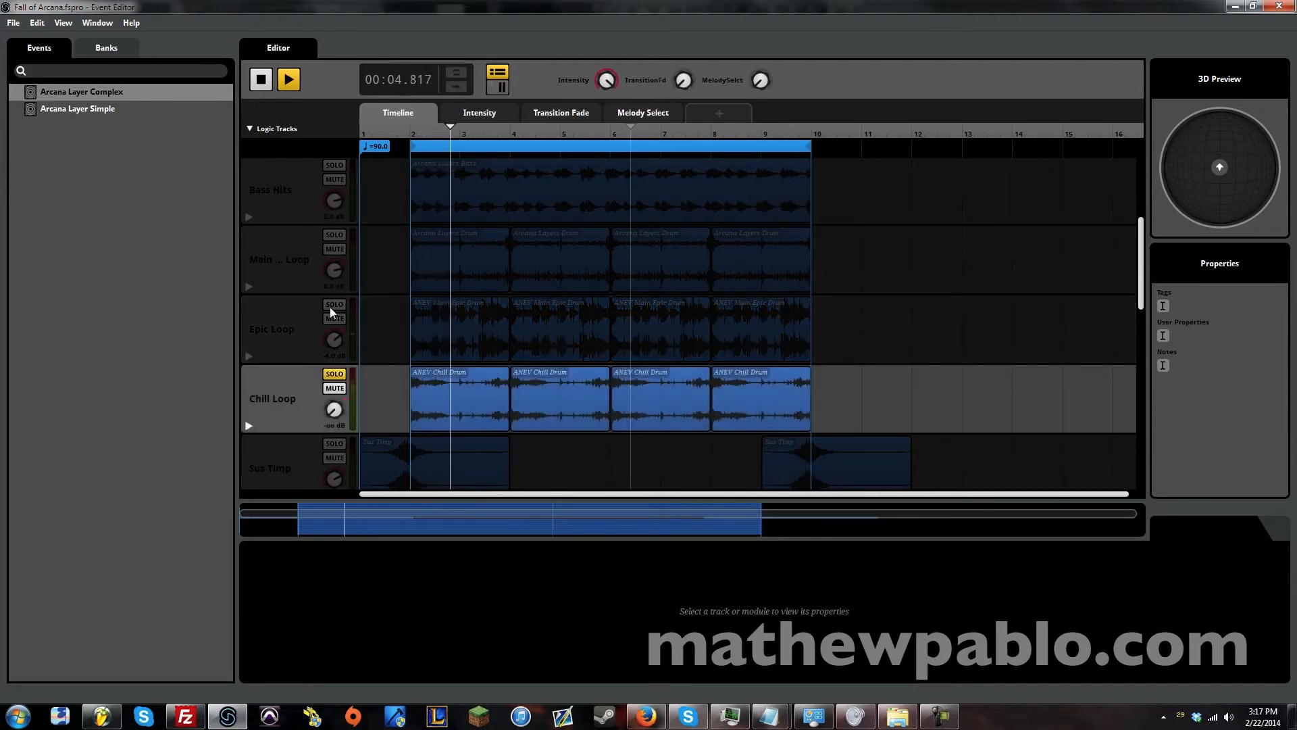
pyautogui.click(335, 305)
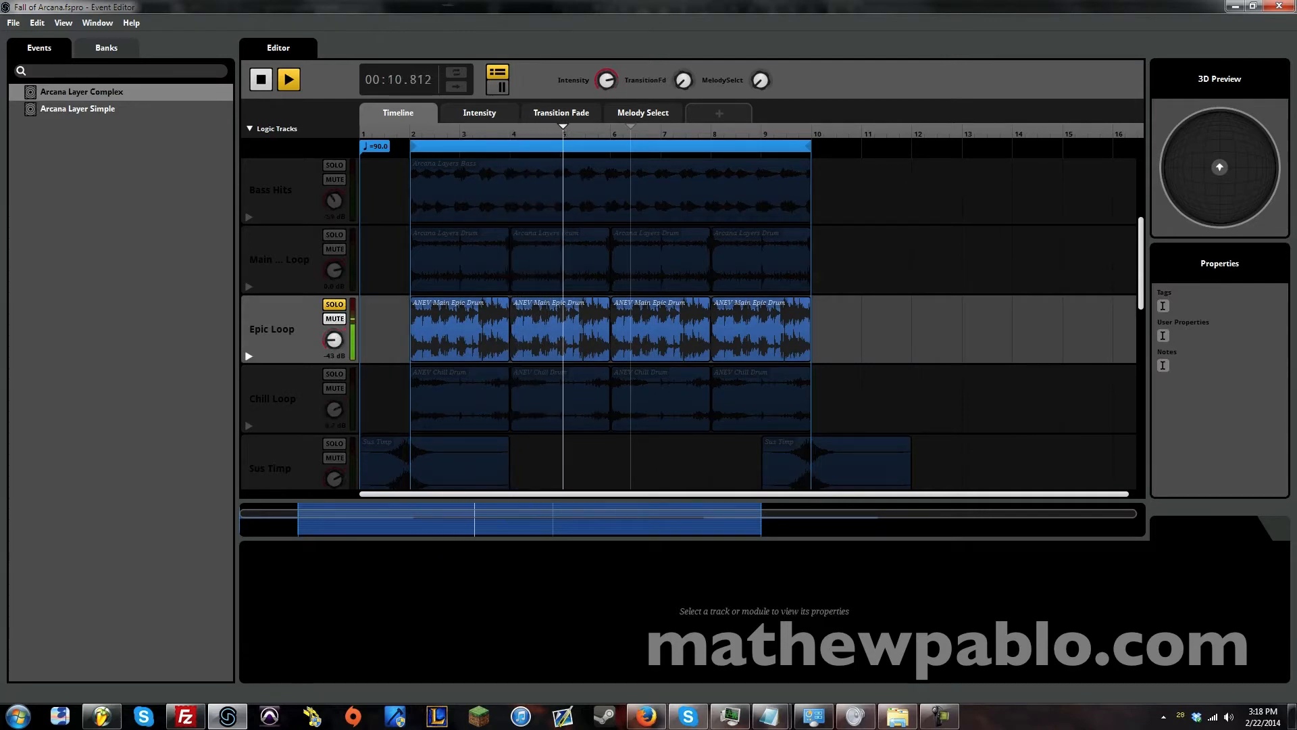
pyautogui.click(334, 373)
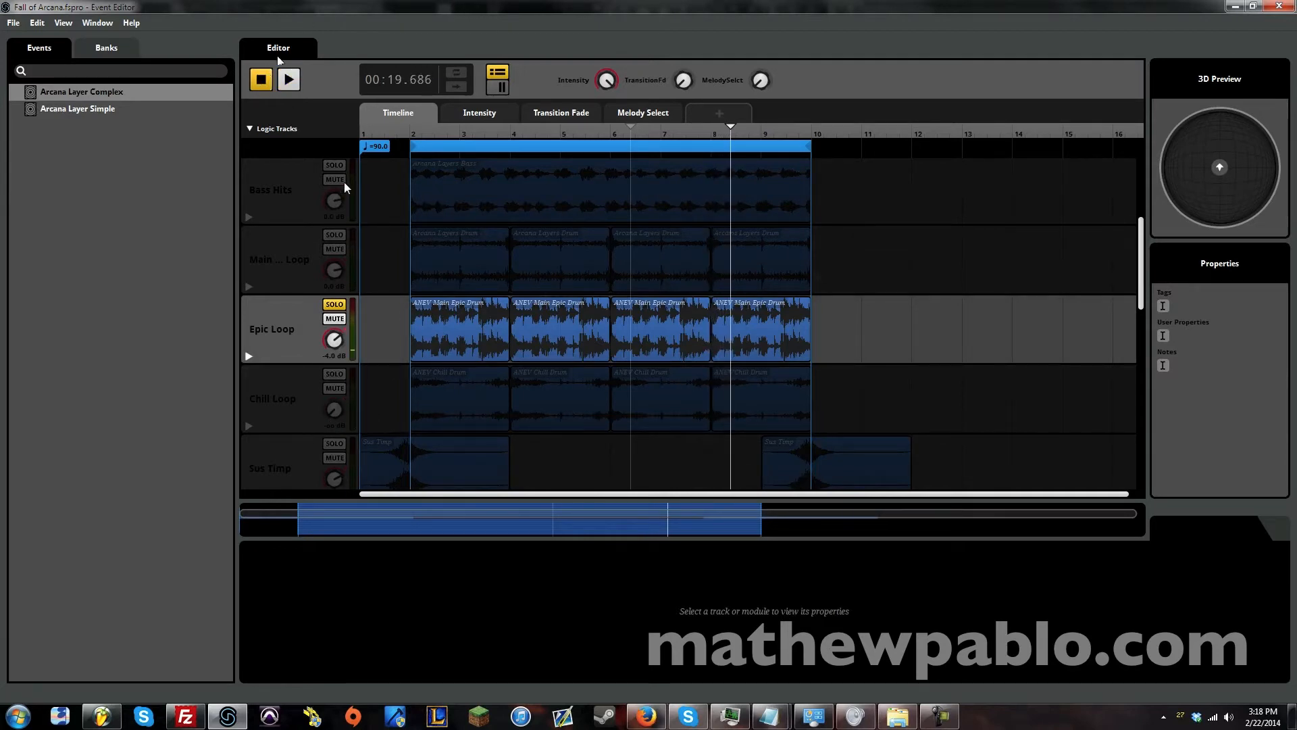
pyautogui.click(479, 113)
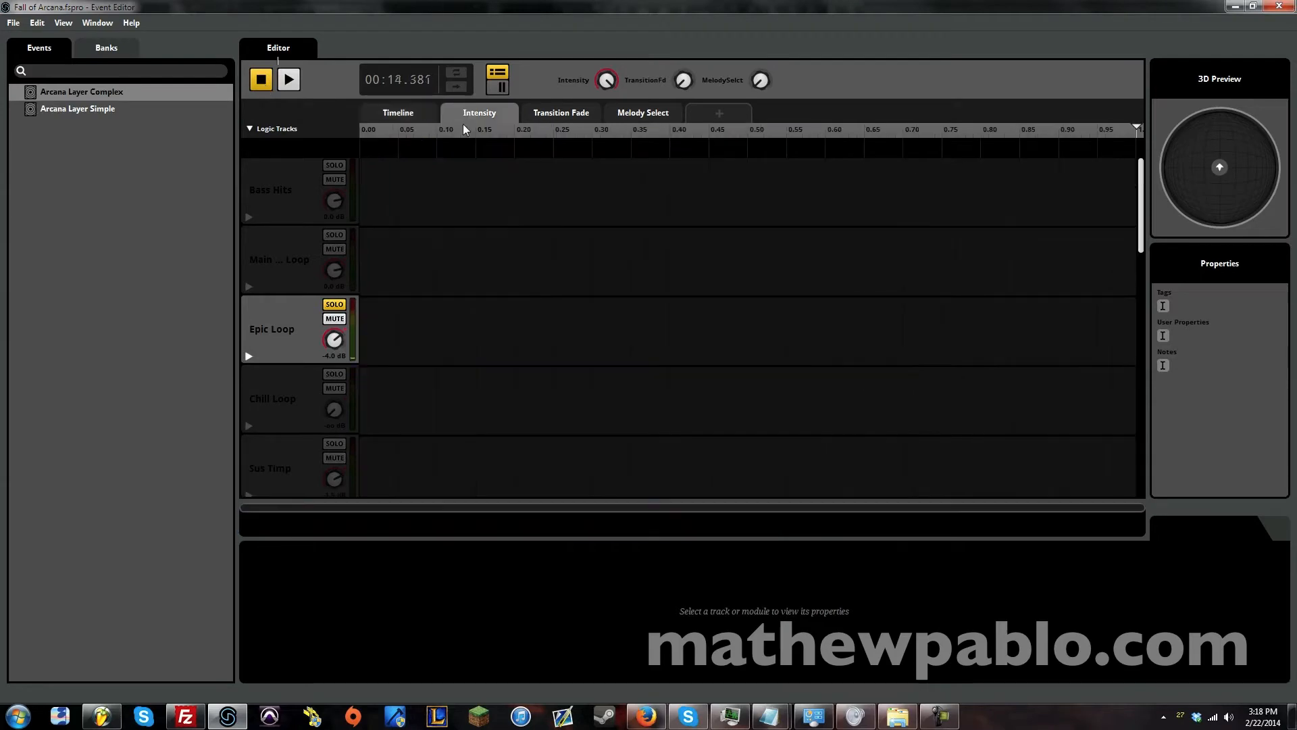
# Step: Back on Timeline, play, stop and replay the unsoloed Guitar, Choir, String OST and Bass Hits mix
pyautogui.click(397, 113)
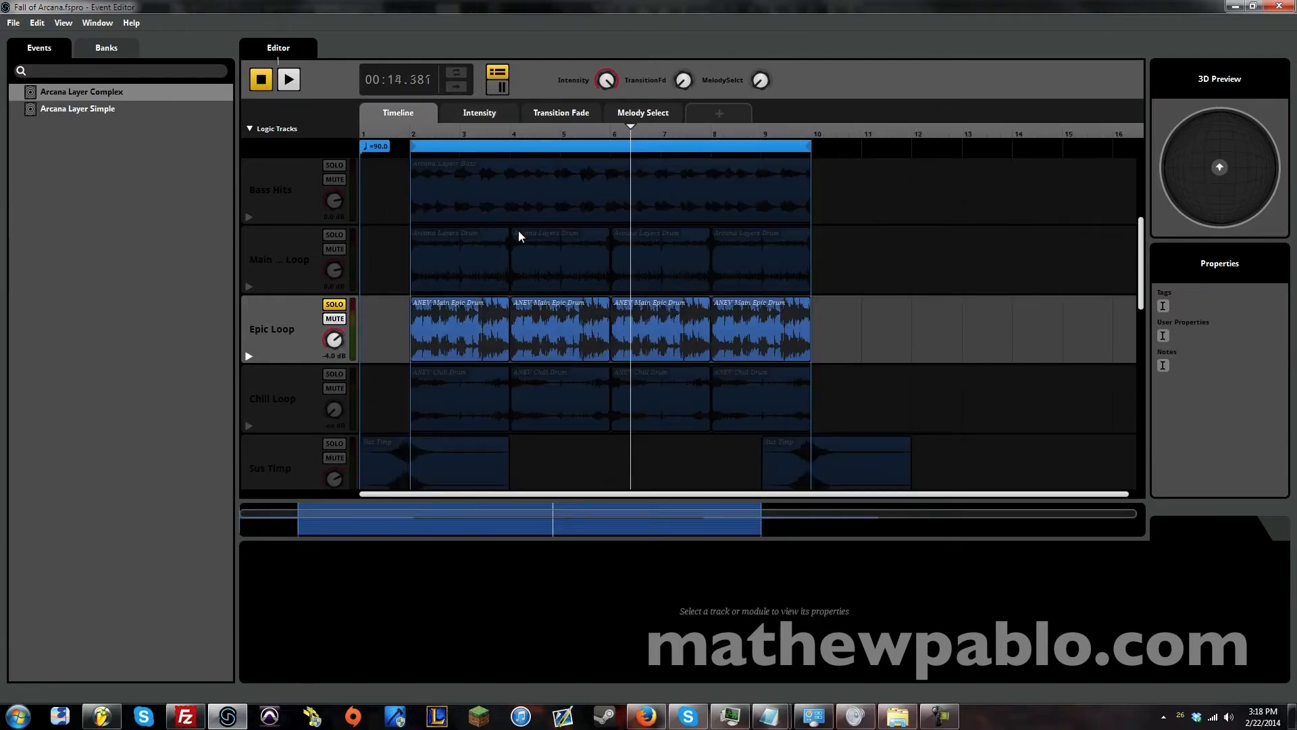
pyautogui.scroll(-3)
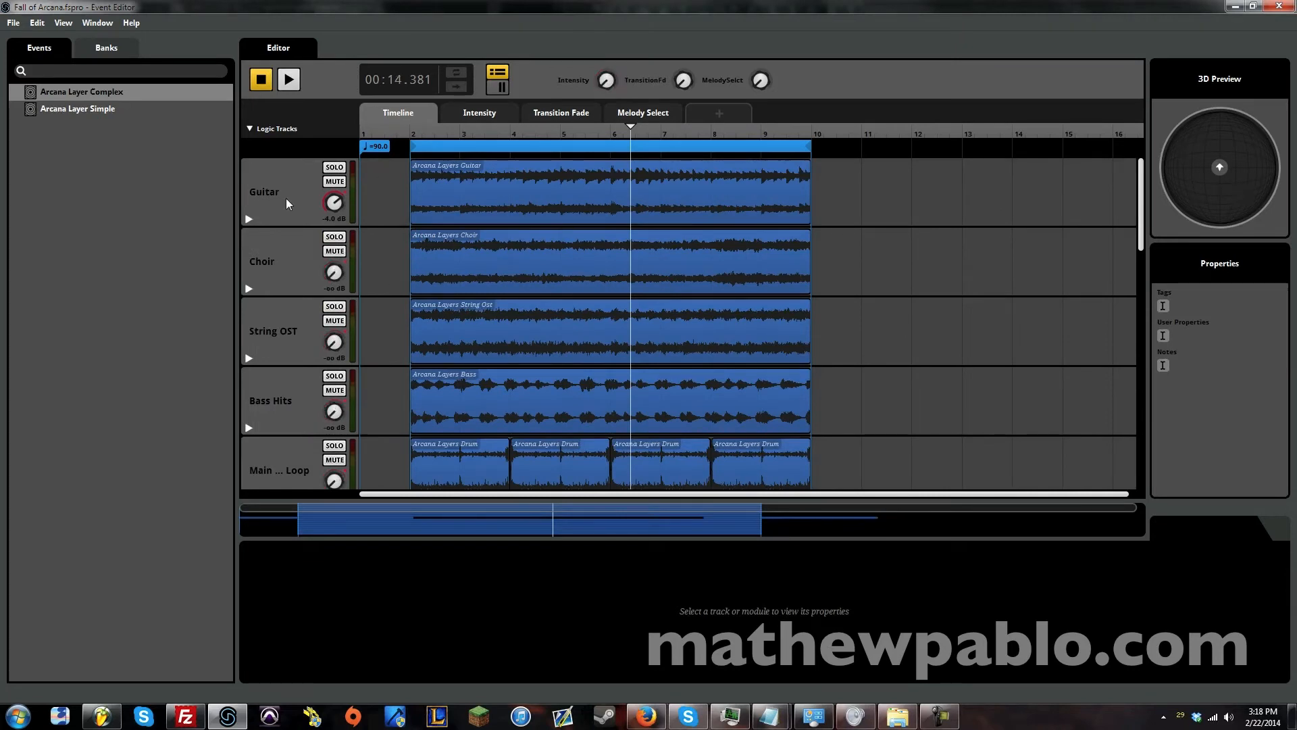
pyautogui.click(288, 80)
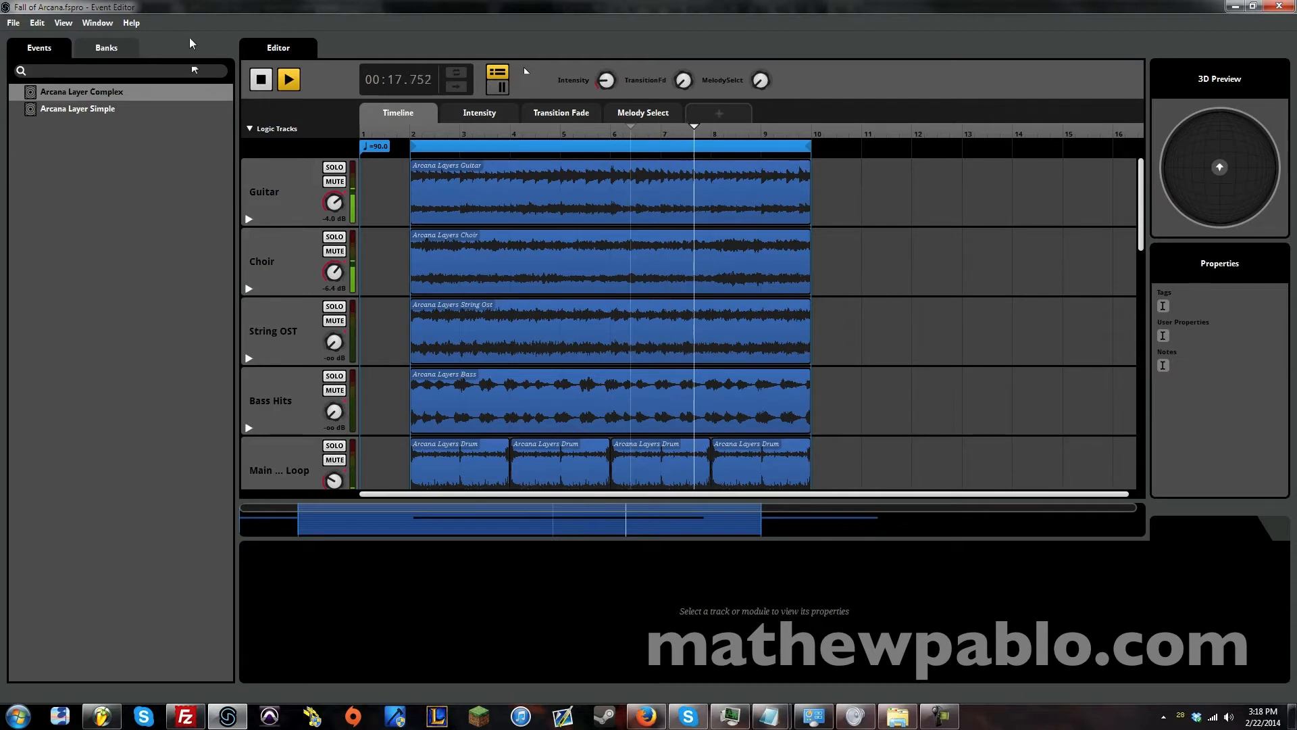
pyautogui.click(287, 80)
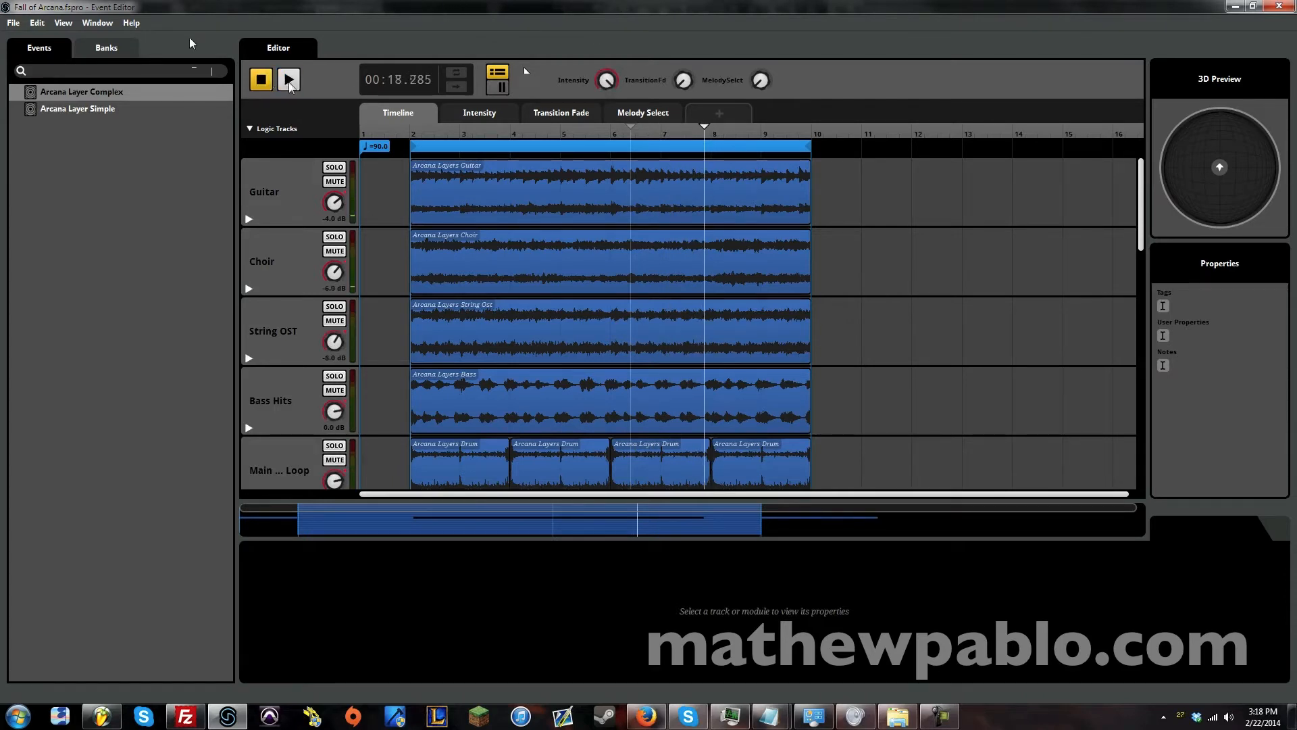
pyautogui.click(287, 79)
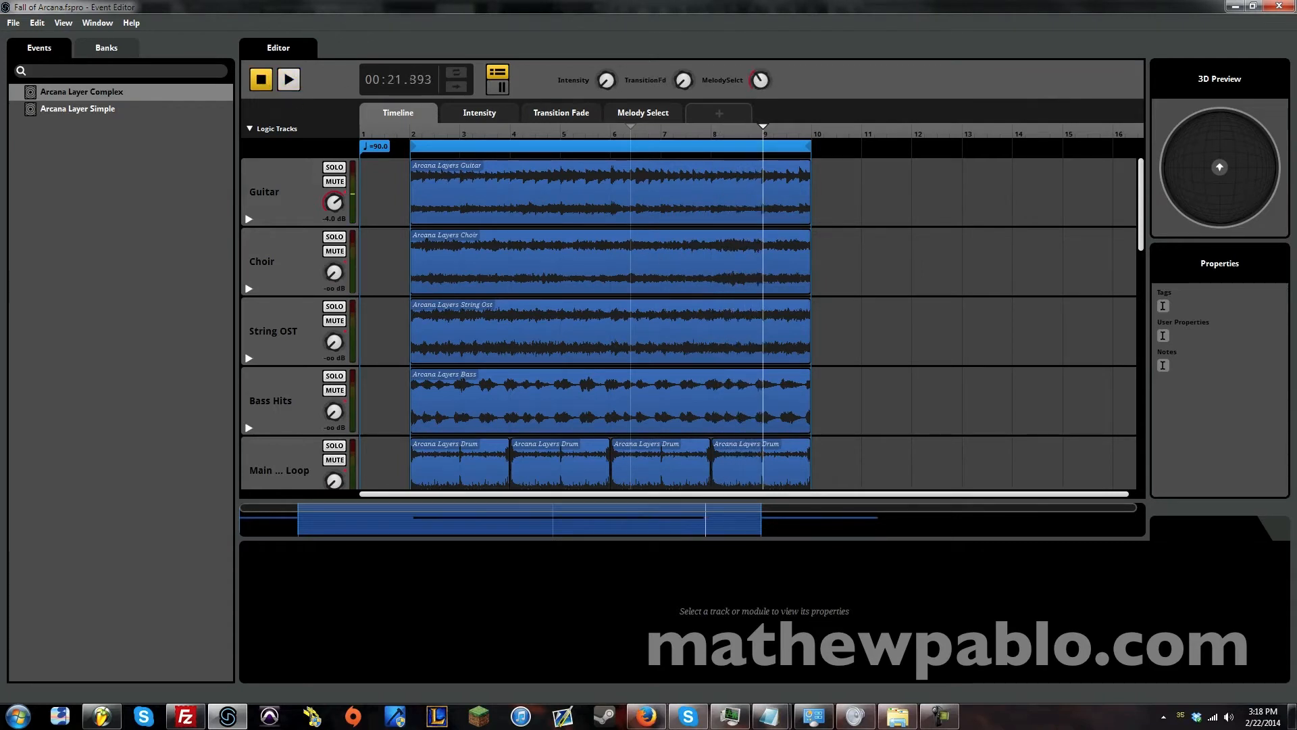
# Step: Scroll the Melody Select sheet from Trumpet and French Horn down to Master
pyautogui.scroll(-3)
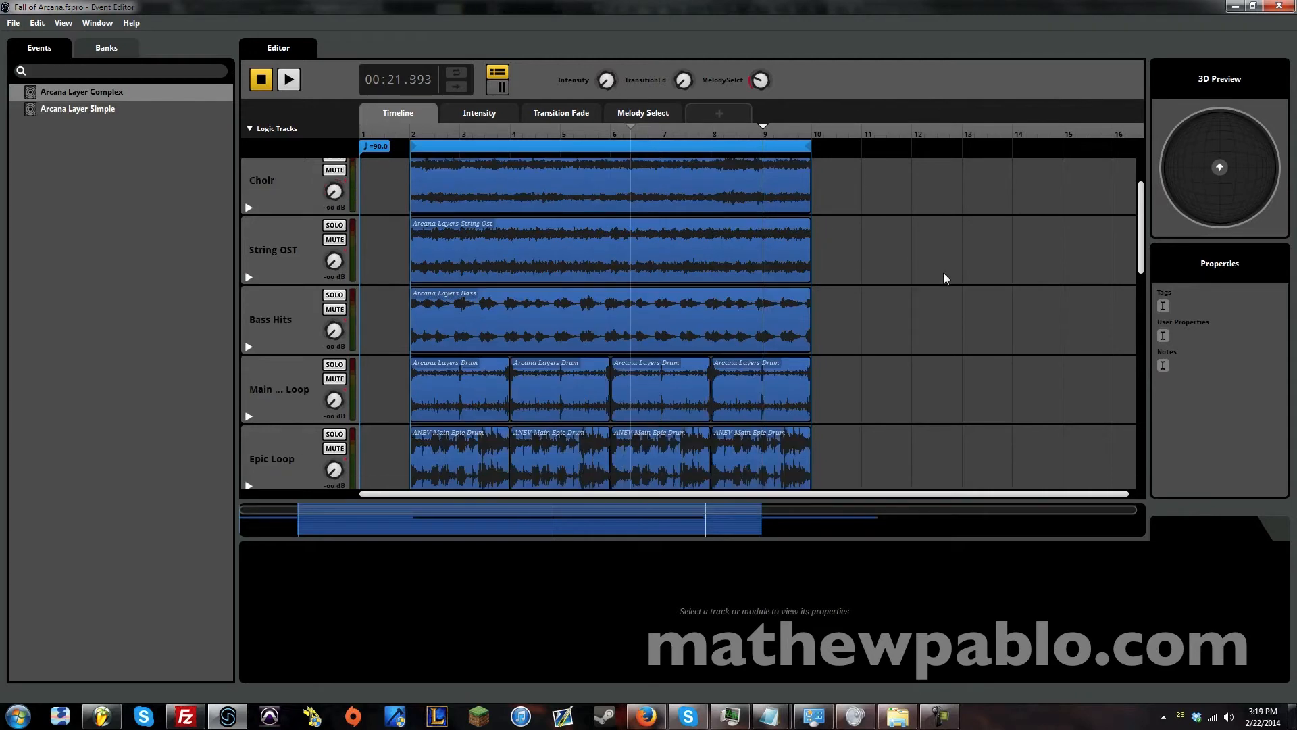
pyautogui.click(642, 112)
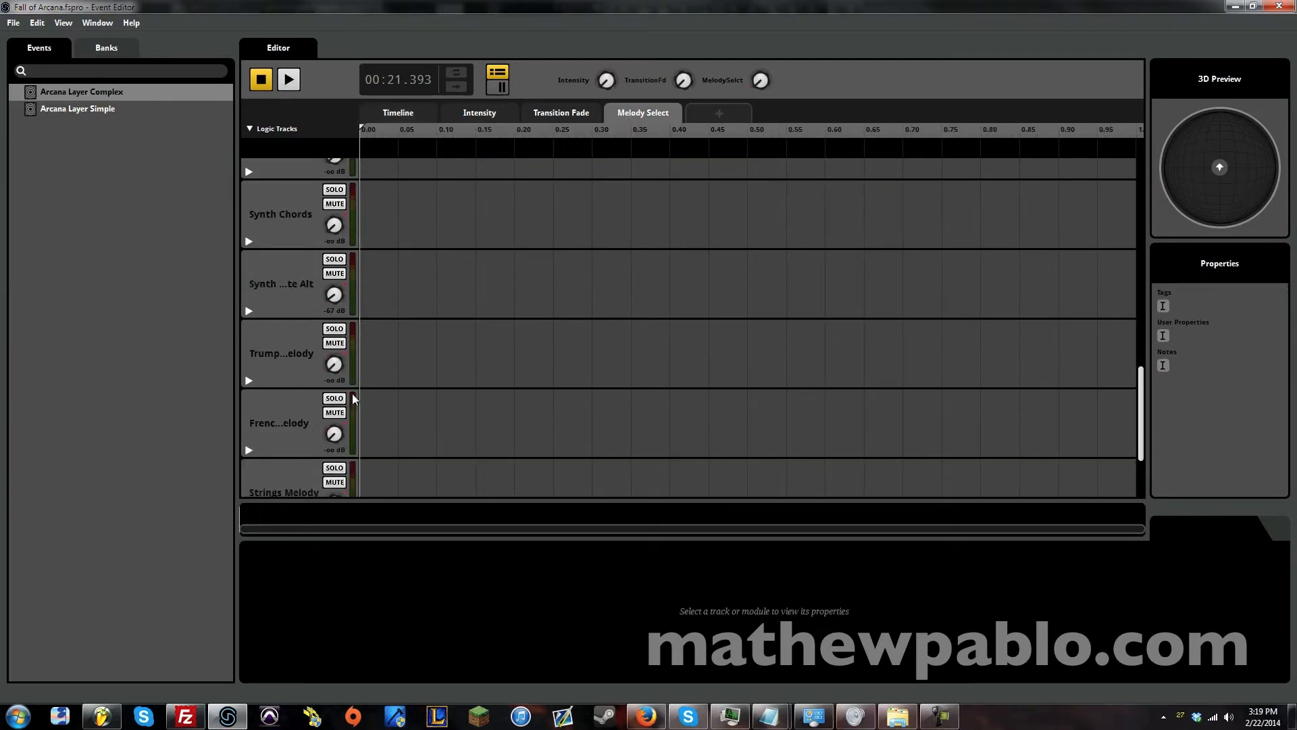
pyautogui.scroll(-3)
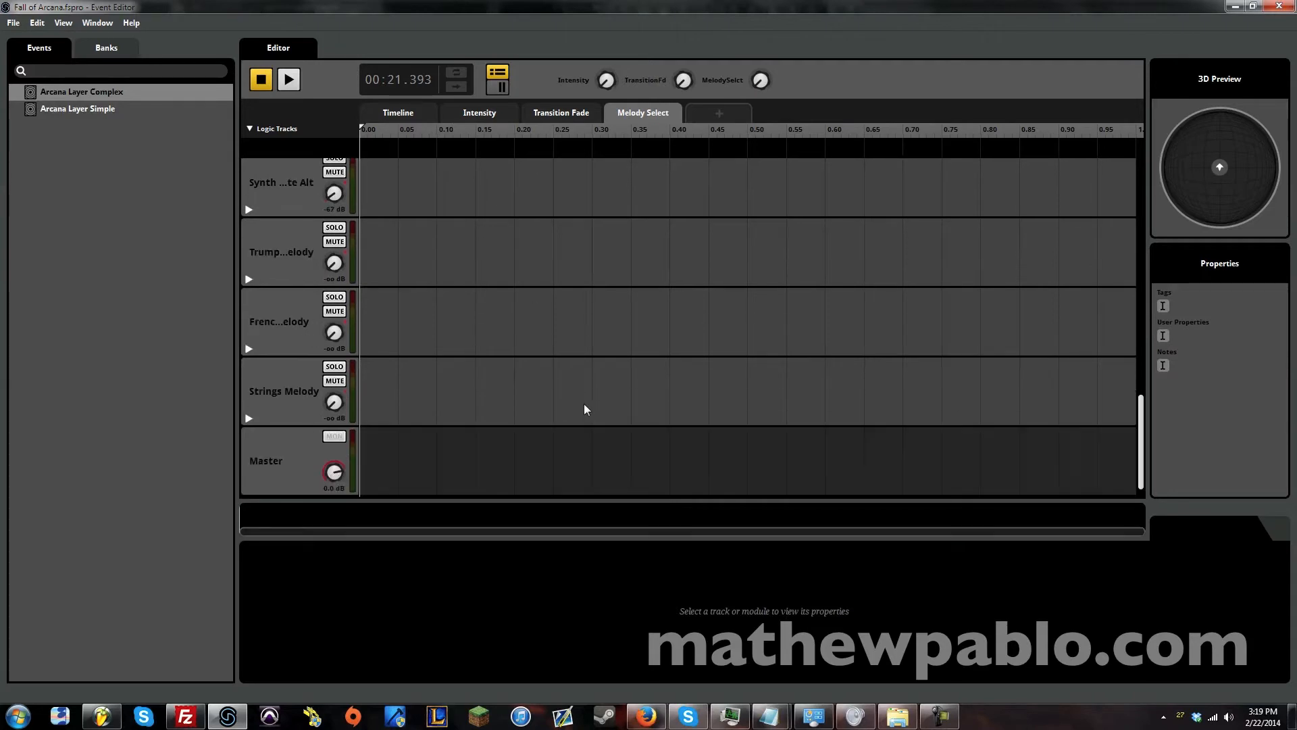
pyautogui.moveTo(265, 423)
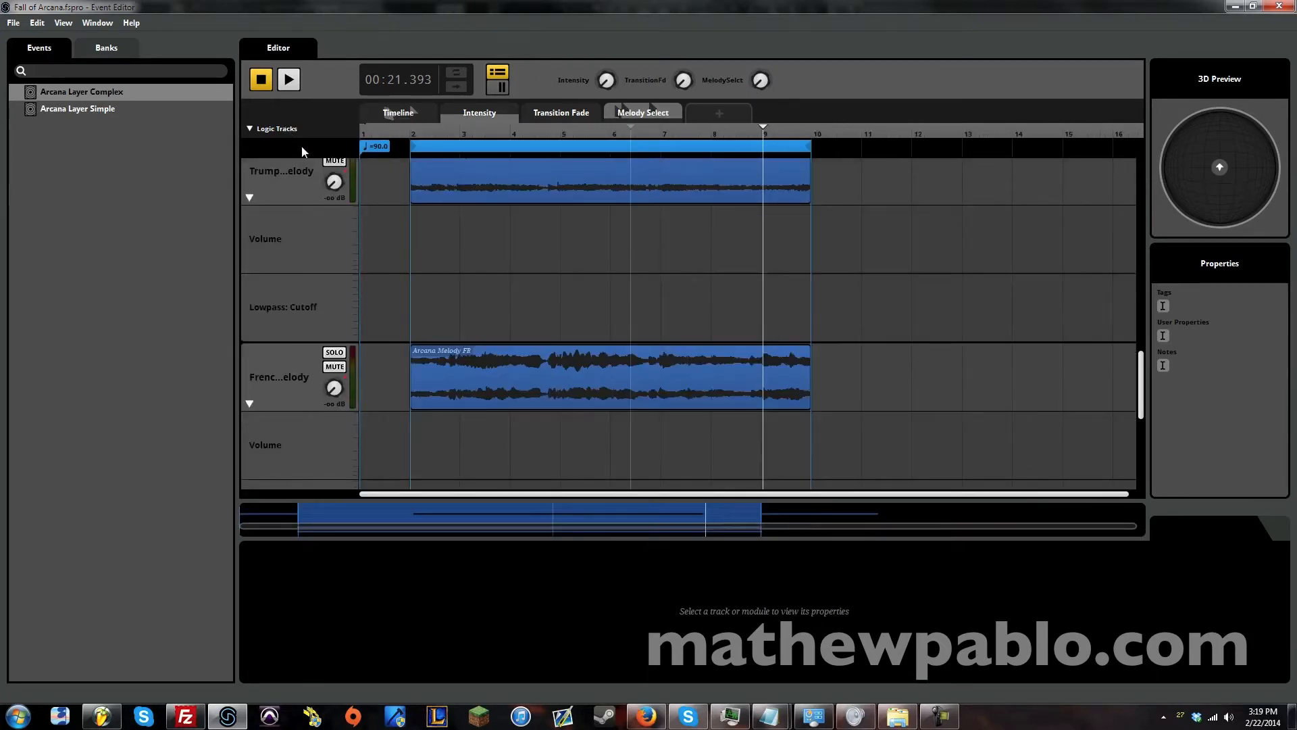
# Step: Play the event with Melody Select raised so French Horn replaces Strings Melody, then stop
pyautogui.click(288, 80)
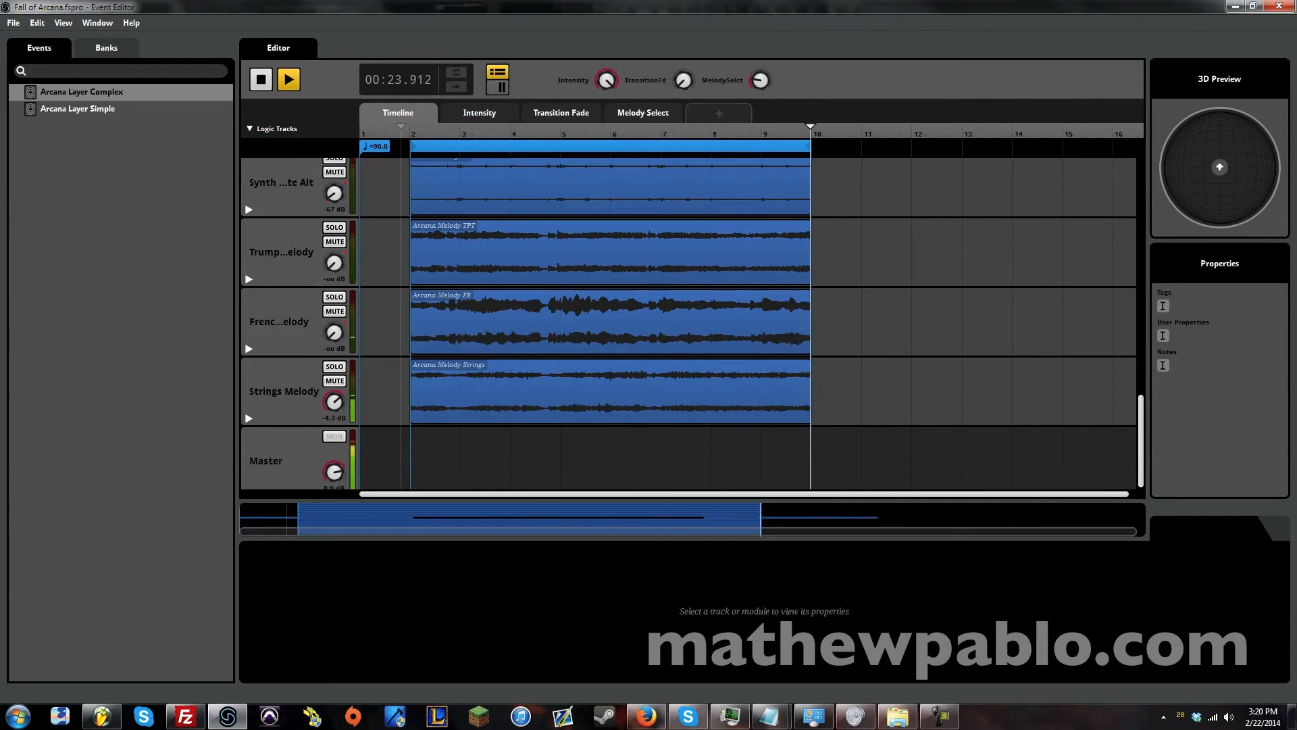
pyautogui.click(446, 133)
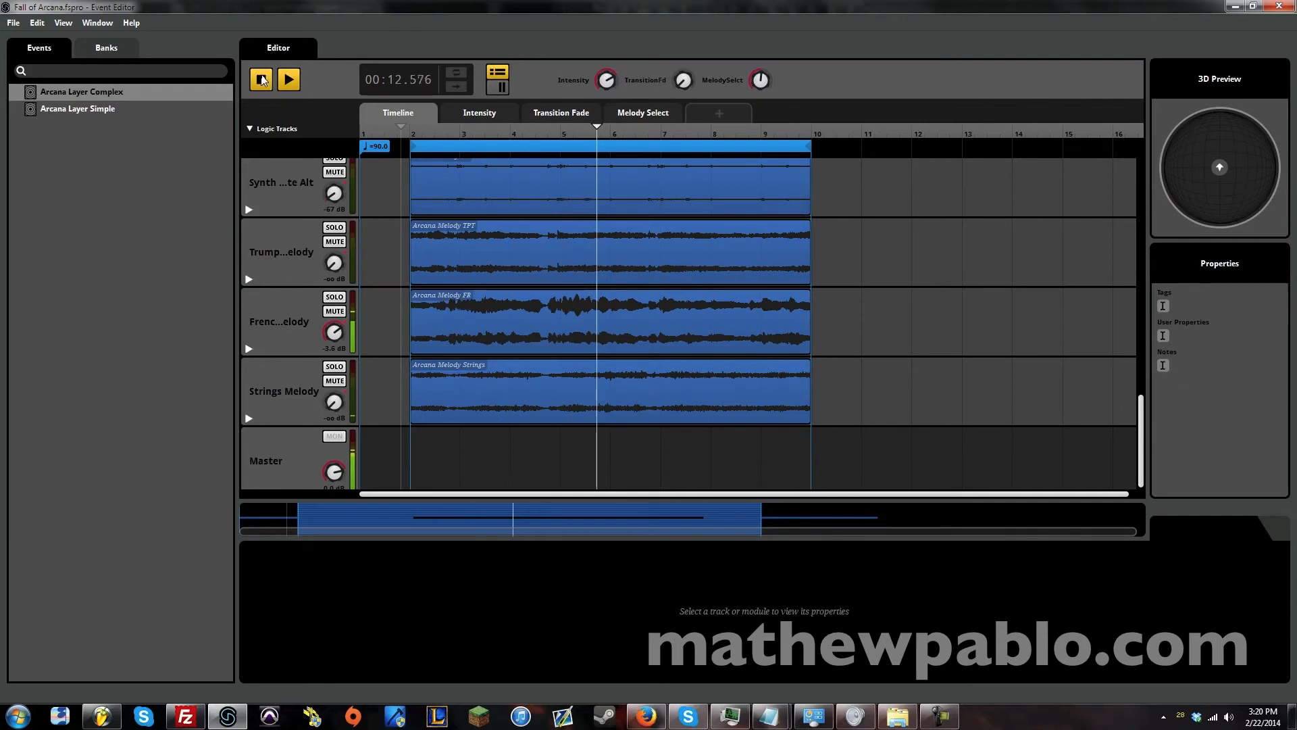
pyautogui.click(261, 80)
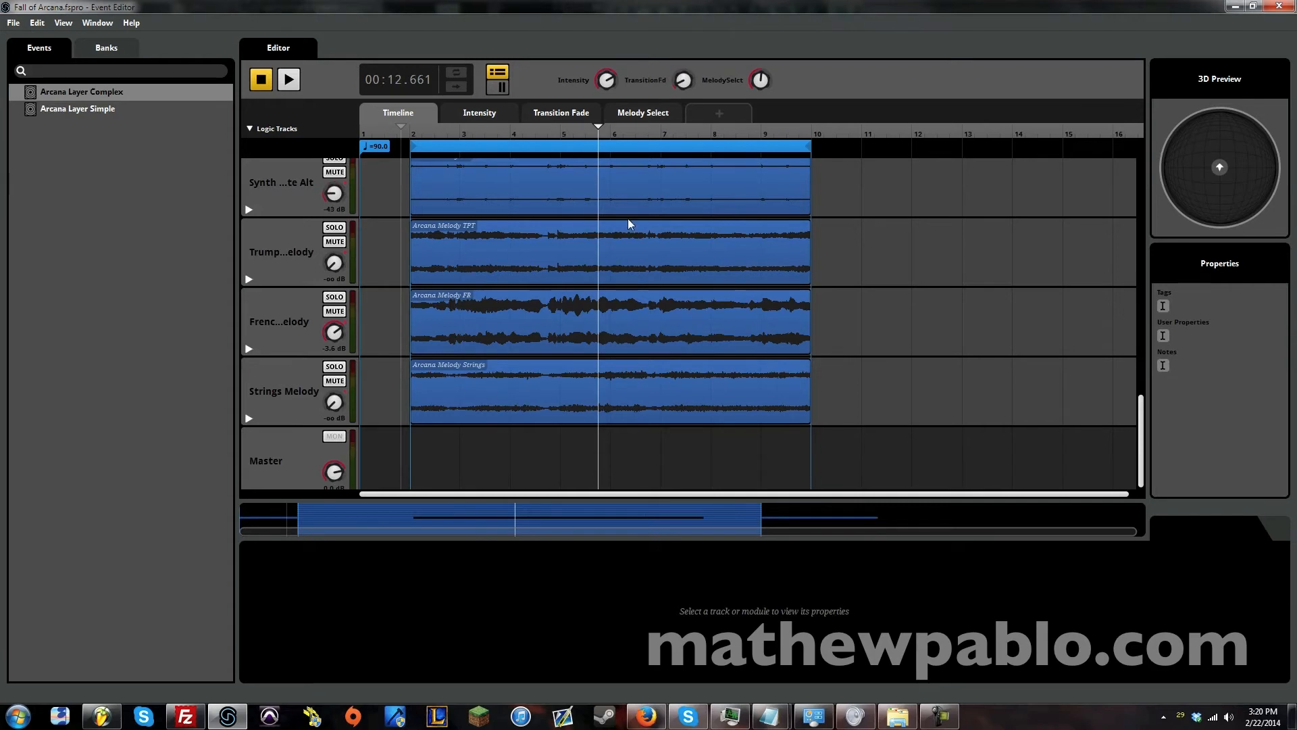
# Step: Select the Choir track, scroll down, and solo the Epic Loop drum layer
pyautogui.moveTo(333, 192); pyautogui.dragTo(333, 174)
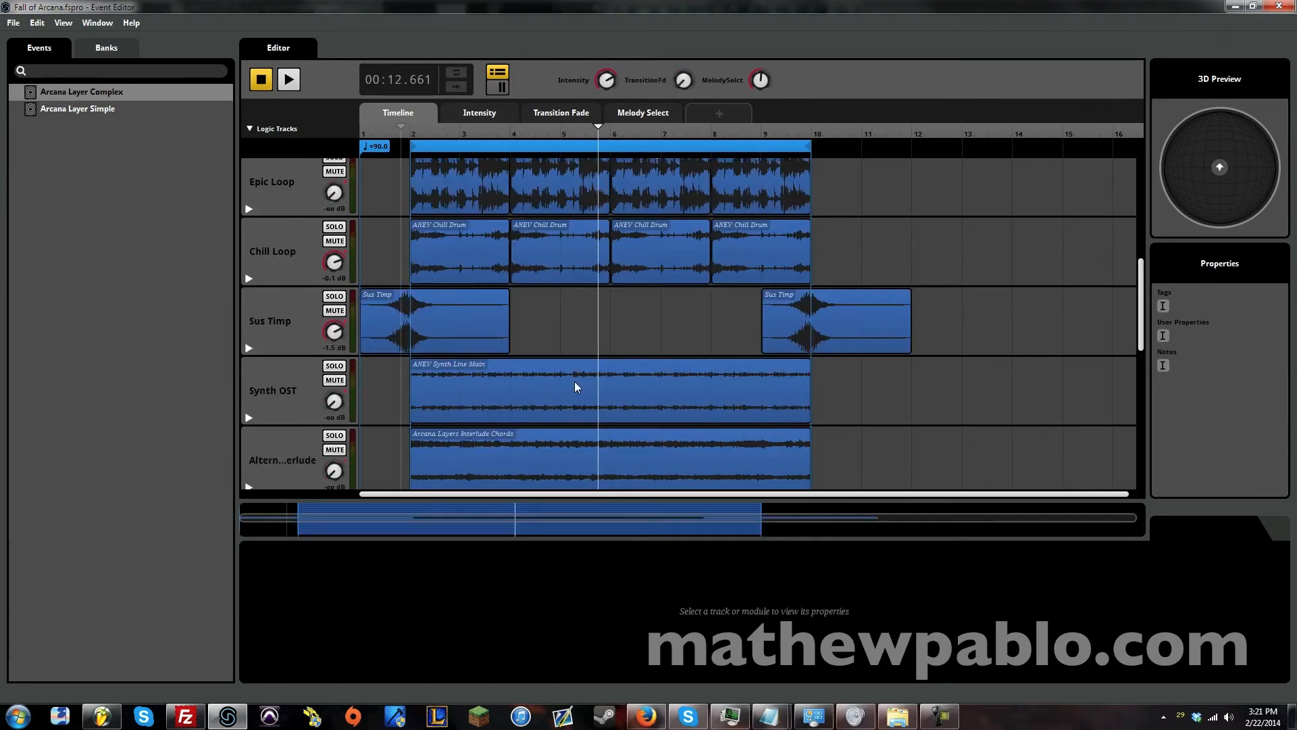
pyautogui.click(281, 261)
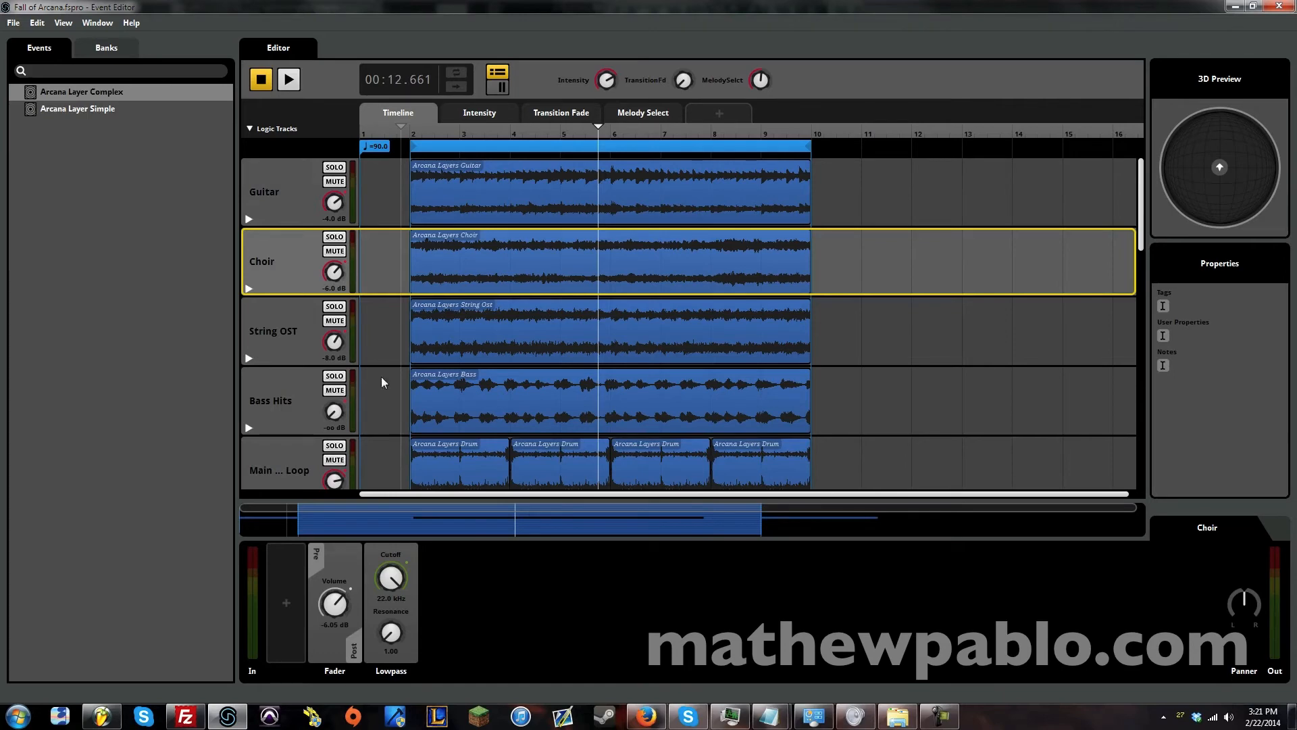
pyautogui.moveTo(439, 326)
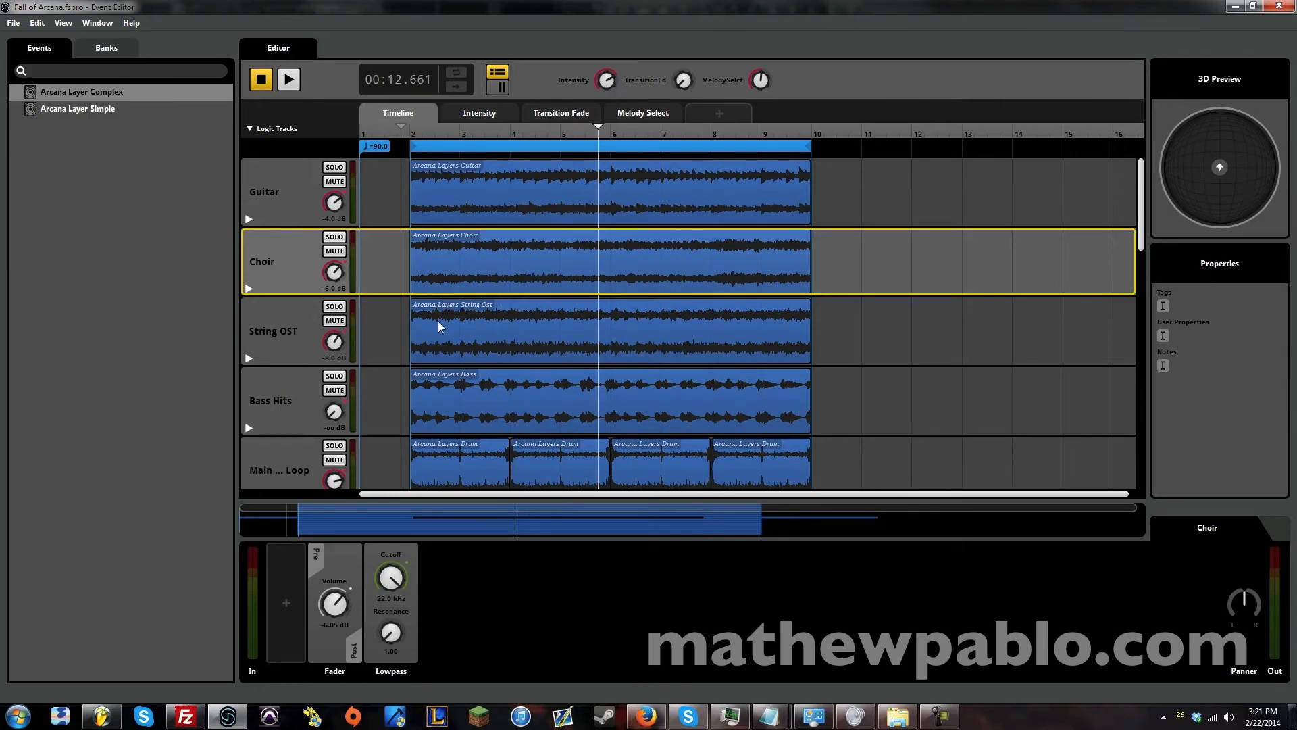
pyautogui.scroll(-3)
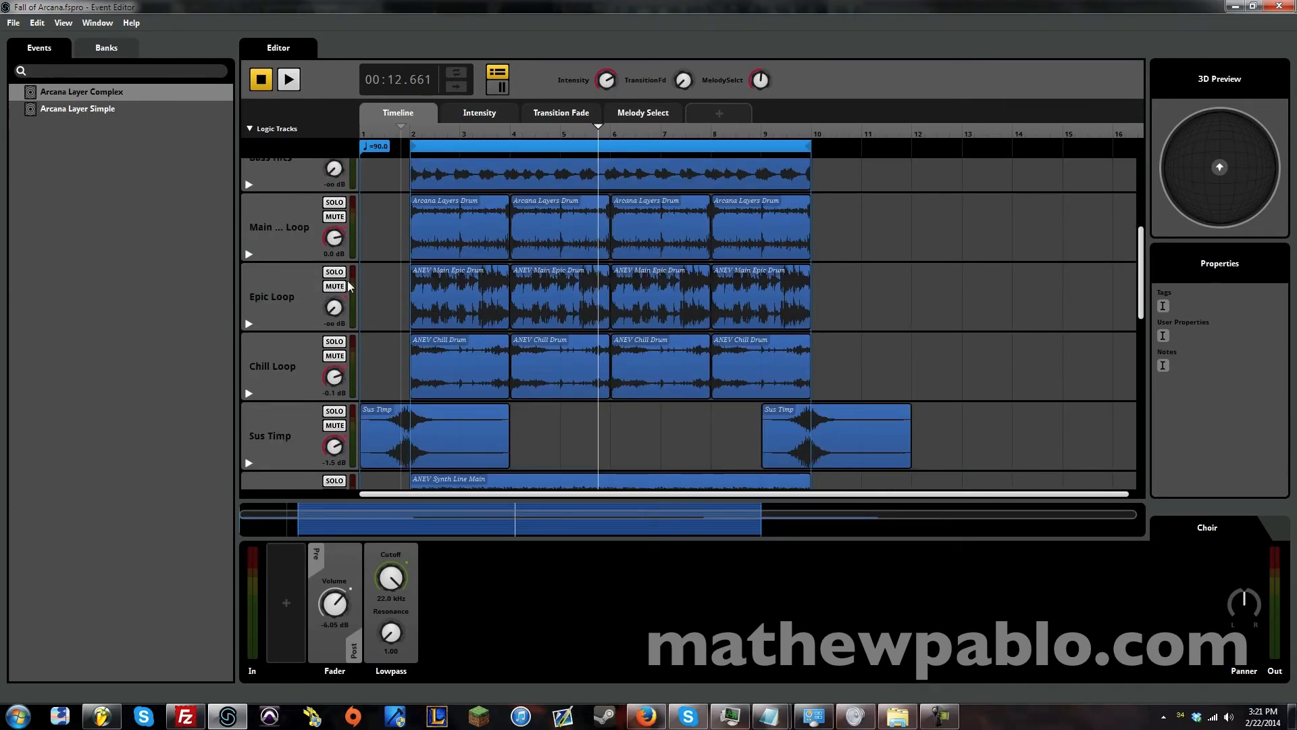
pyautogui.click(334, 272)
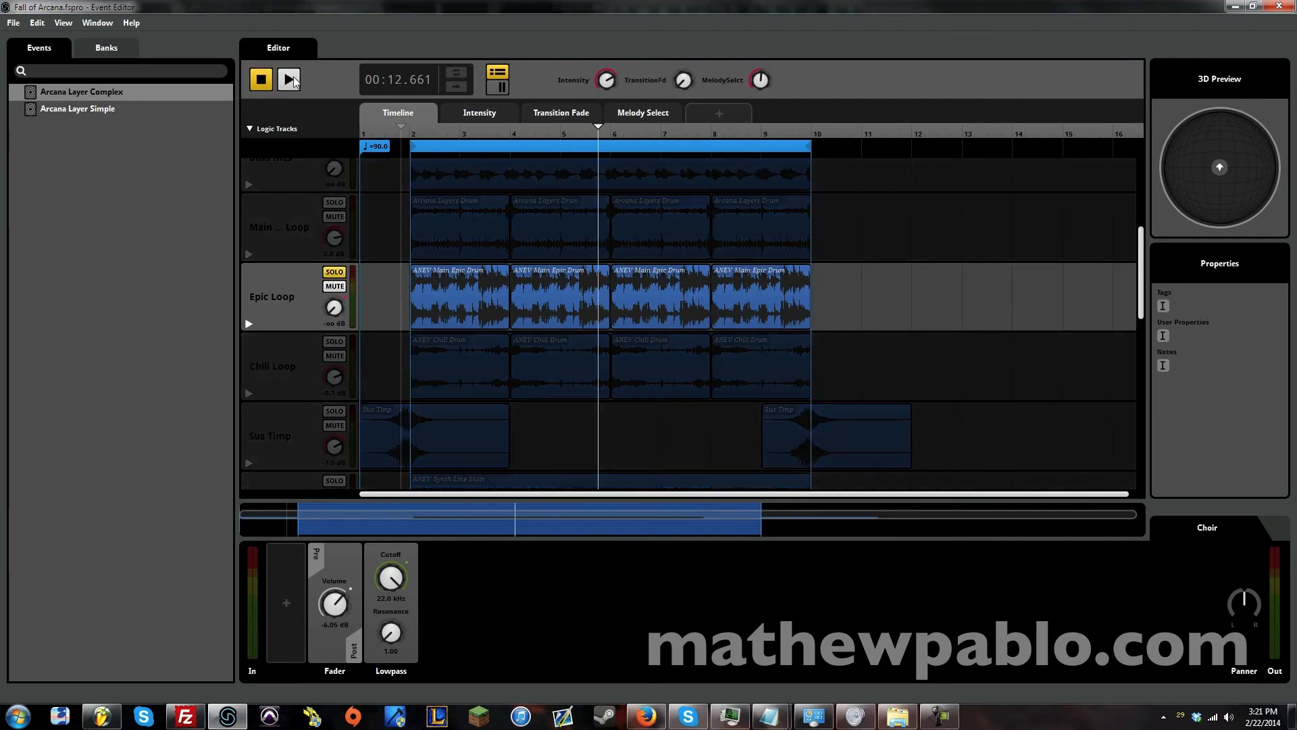
# Step: Play and stop the event with Epic Loop soloed, then scroll down through the tracks
pyautogui.click(288, 80)
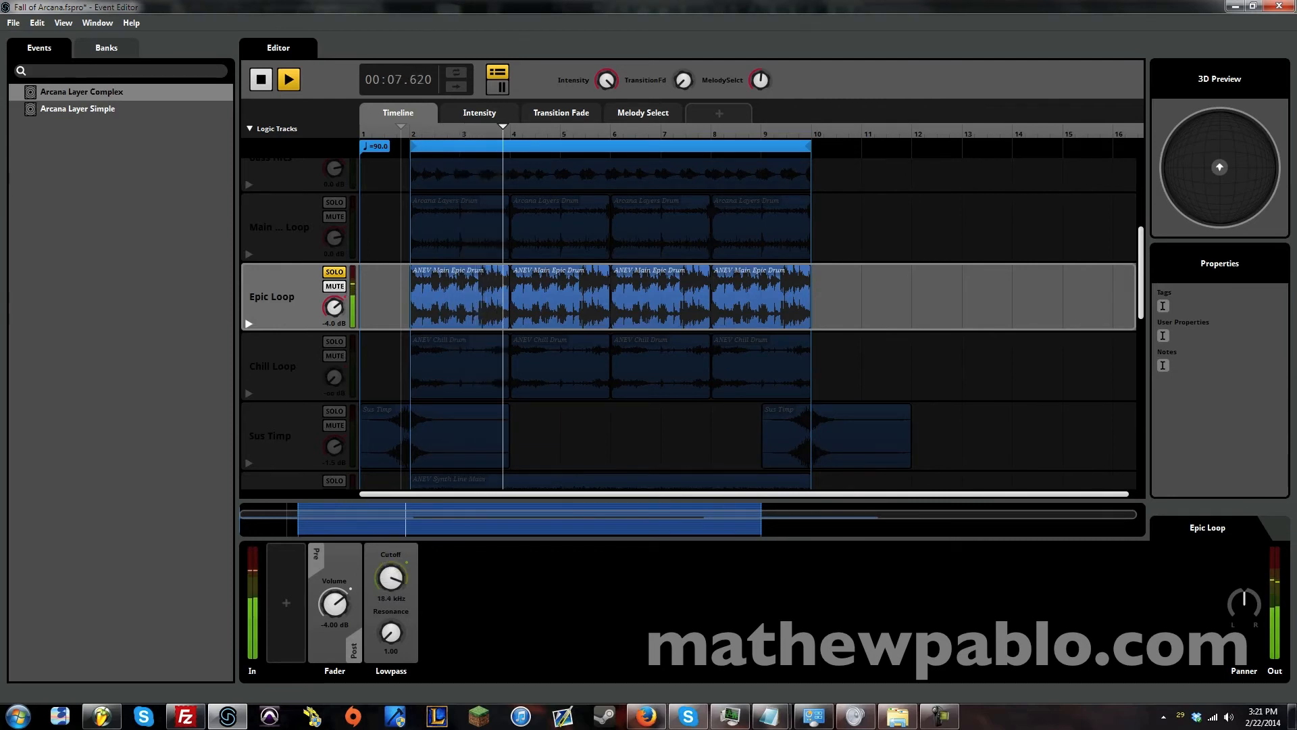
pyautogui.click(288, 80)
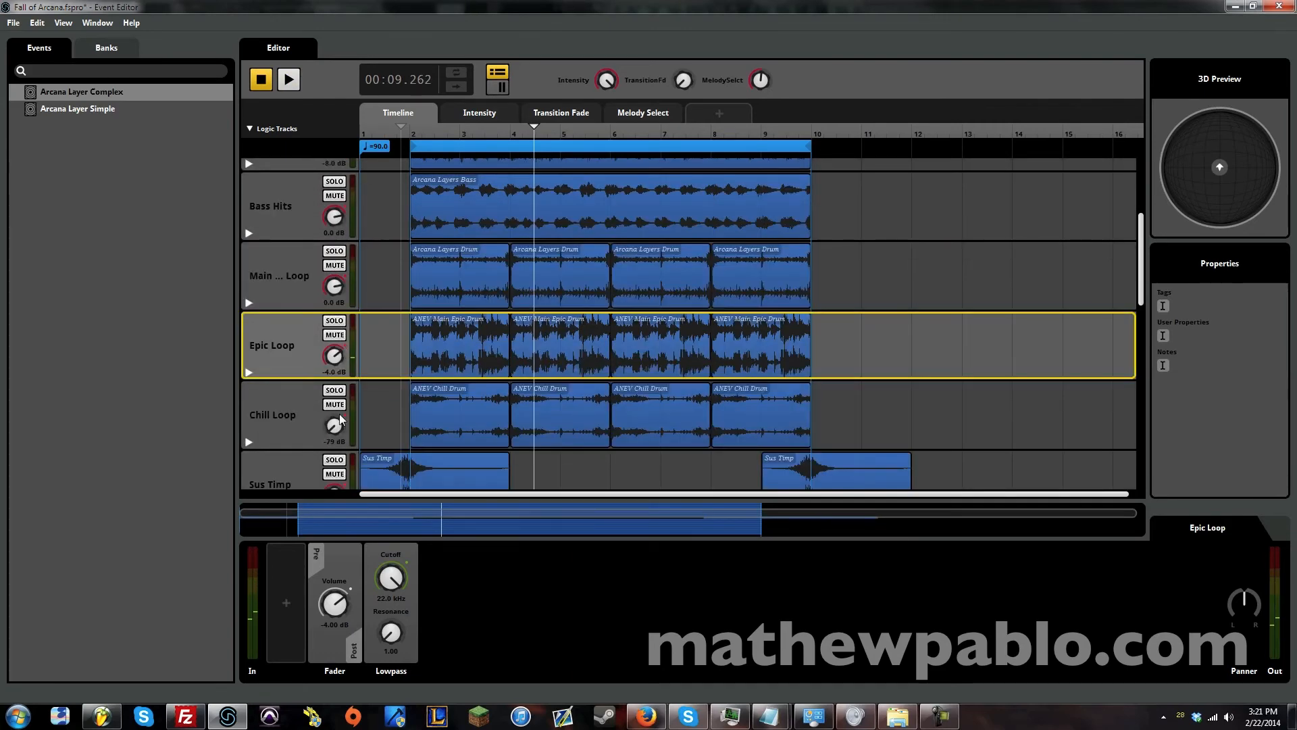
pyautogui.scroll(-3)
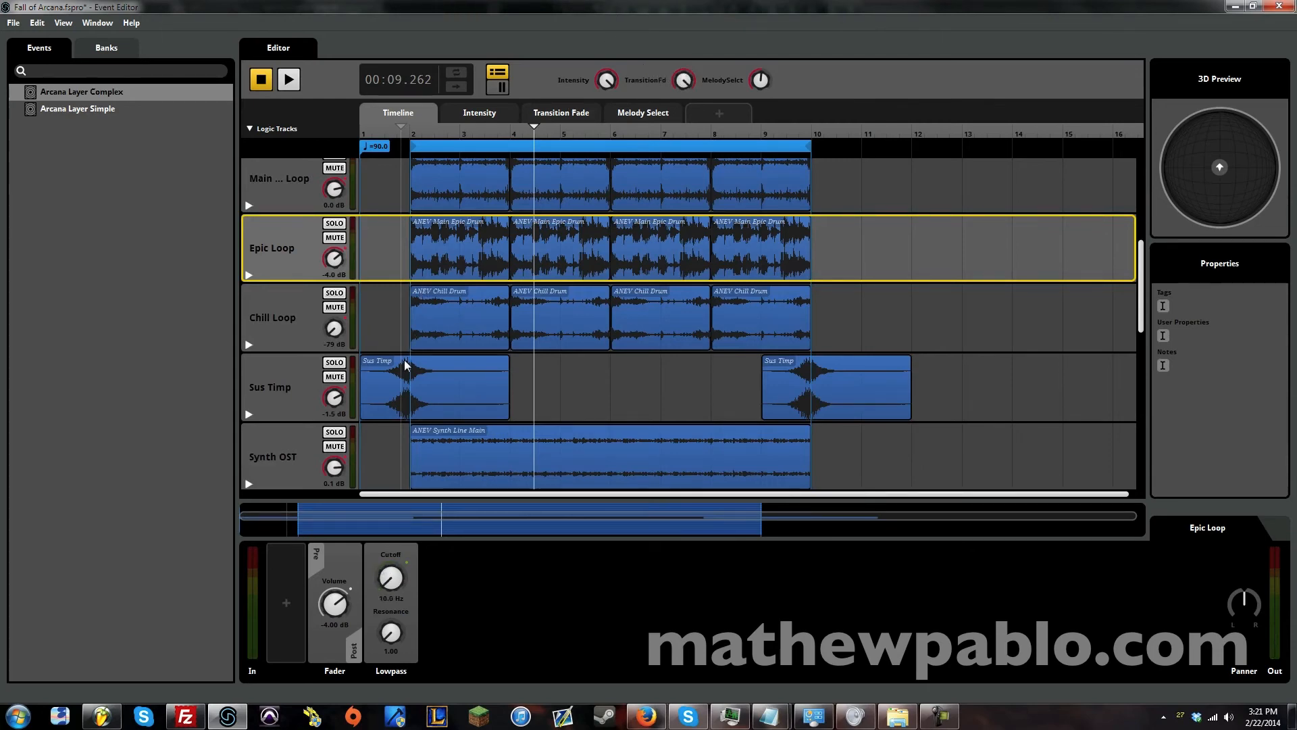
pyautogui.scroll(-3)
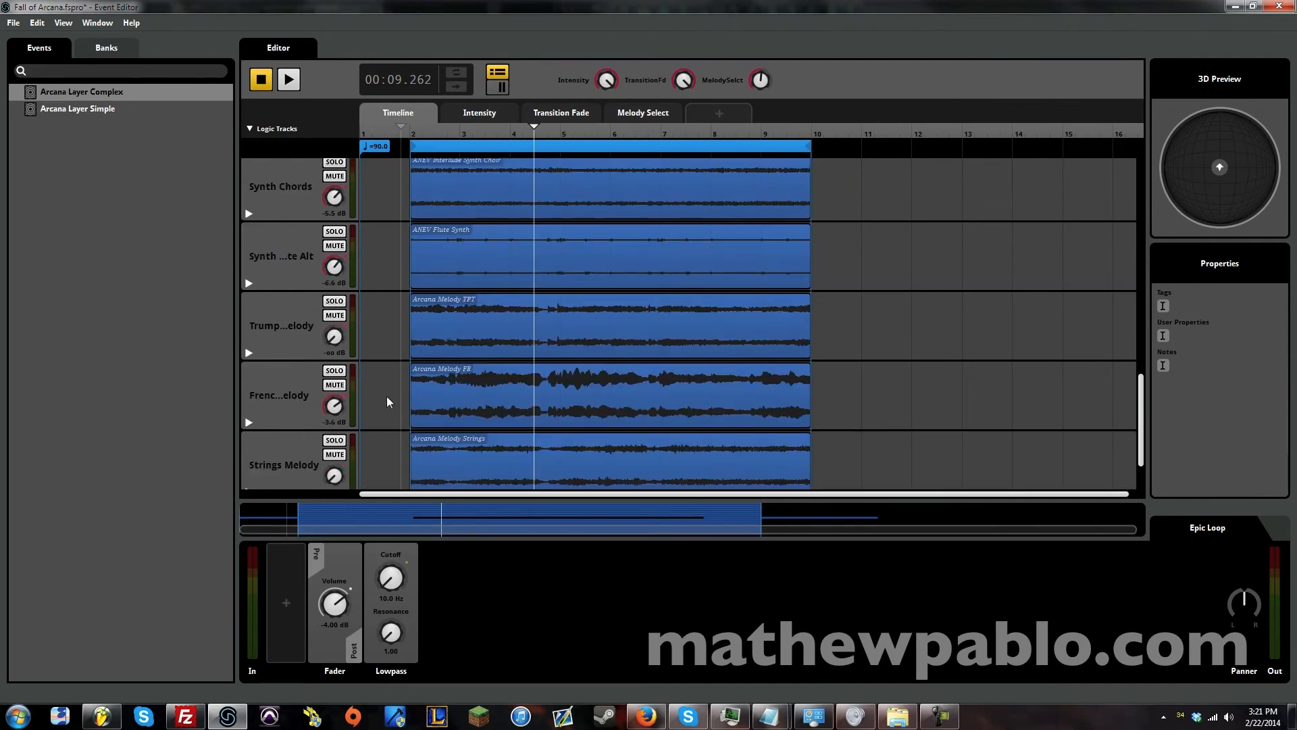
pyautogui.scroll(-3)
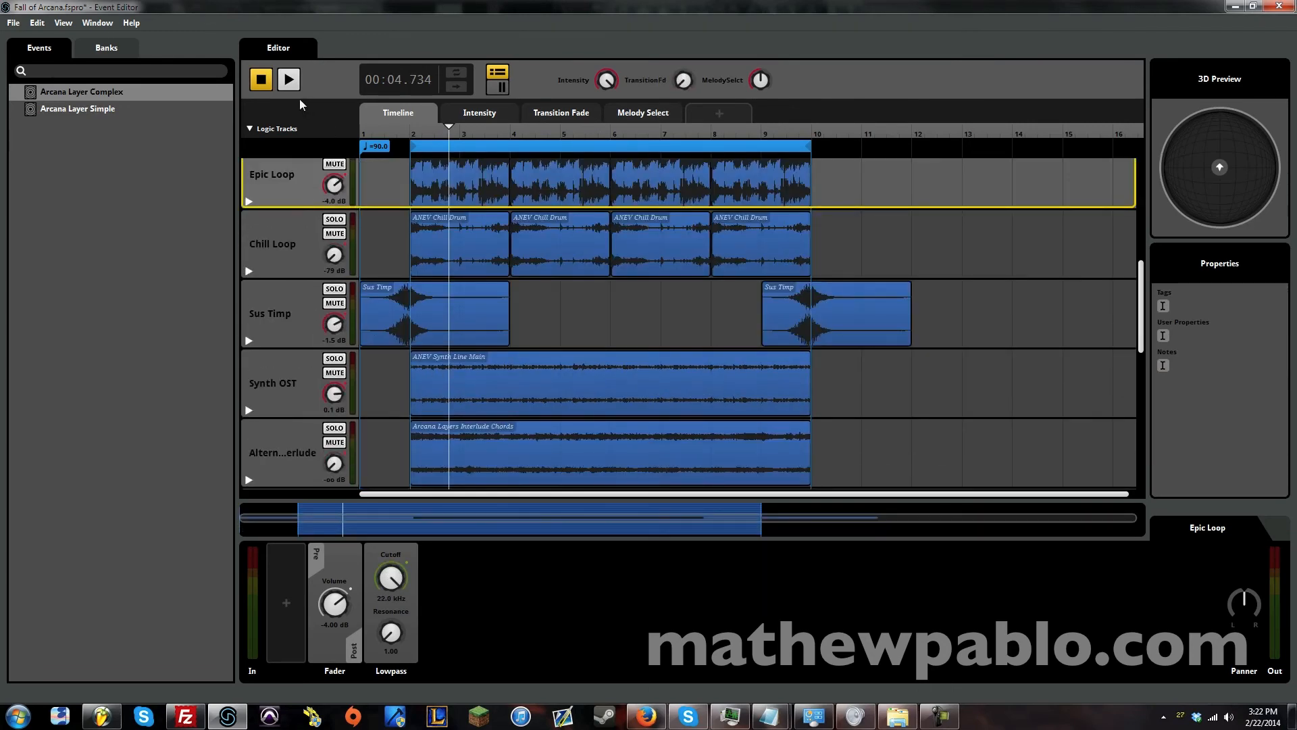
# Step: Play the event at low Intensity so Epic Loop, Synth OST and Interlude fall to -∞ dB
pyautogui.click(289, 79)
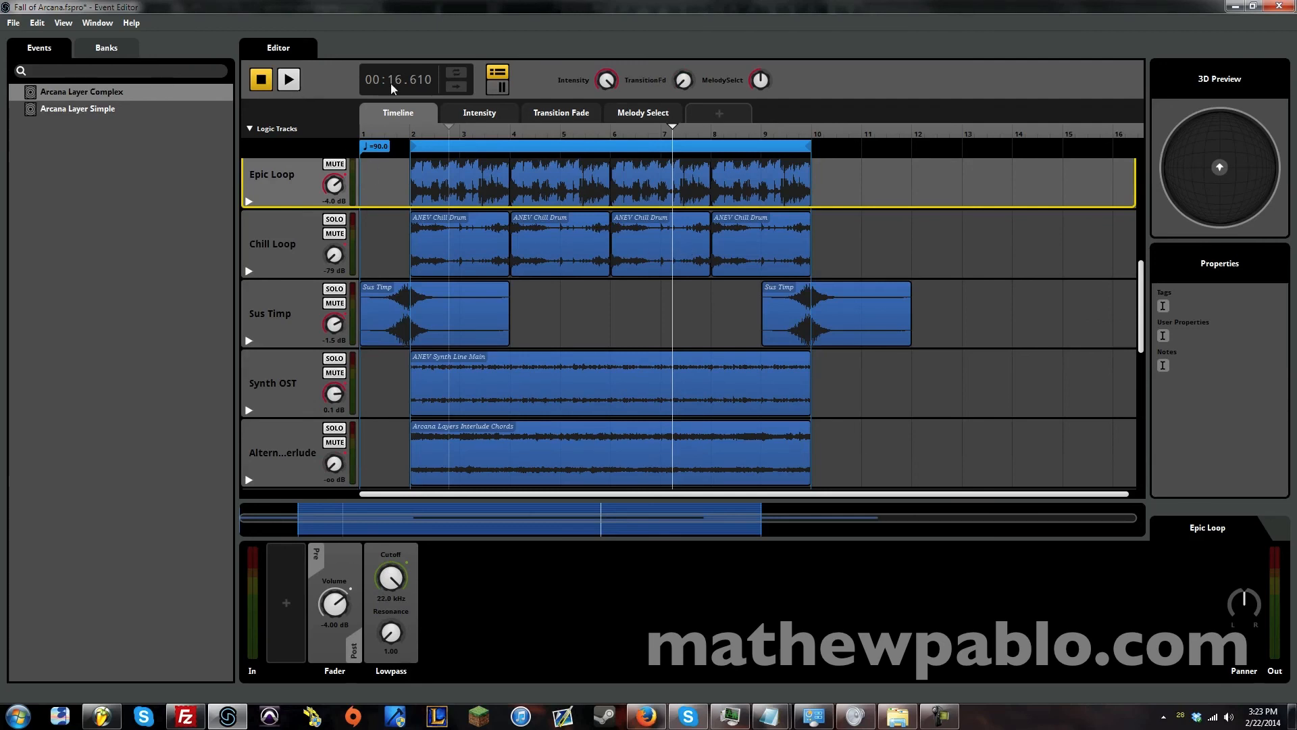
pyautogui.click(288, 78)
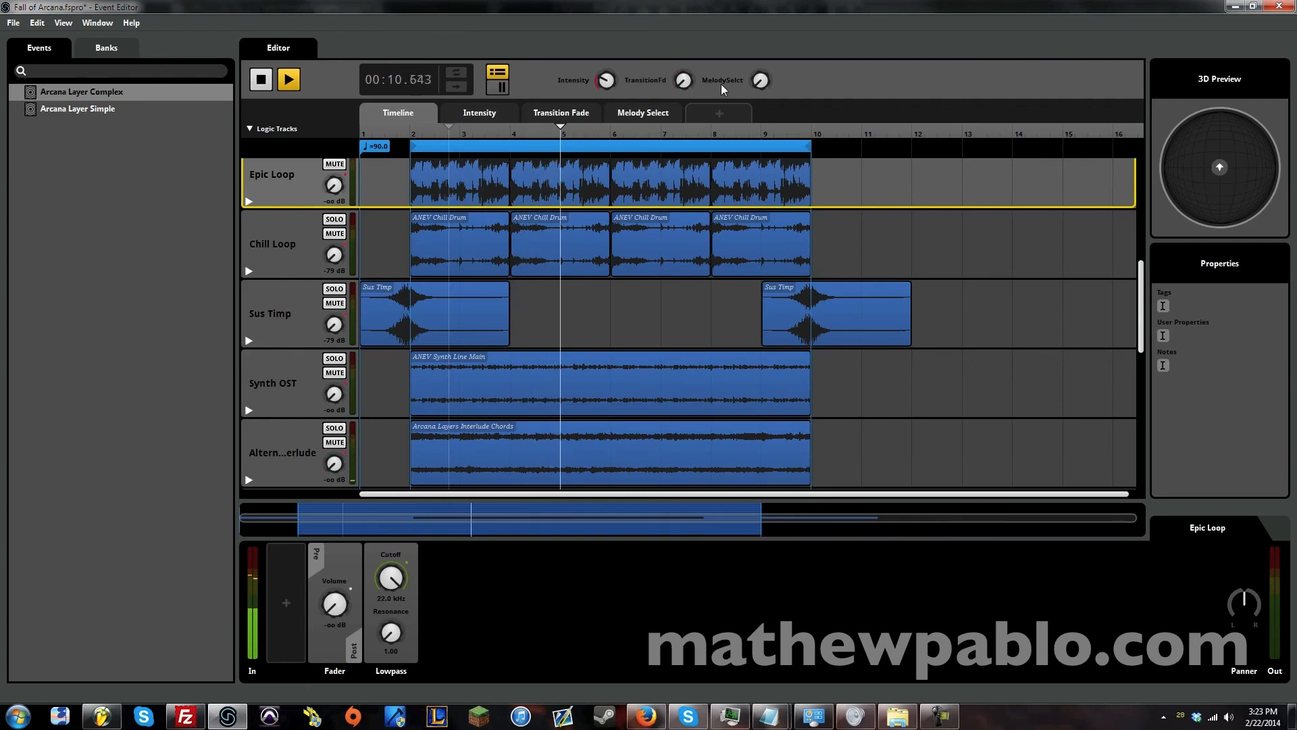
pyautogui.click(260, 80)
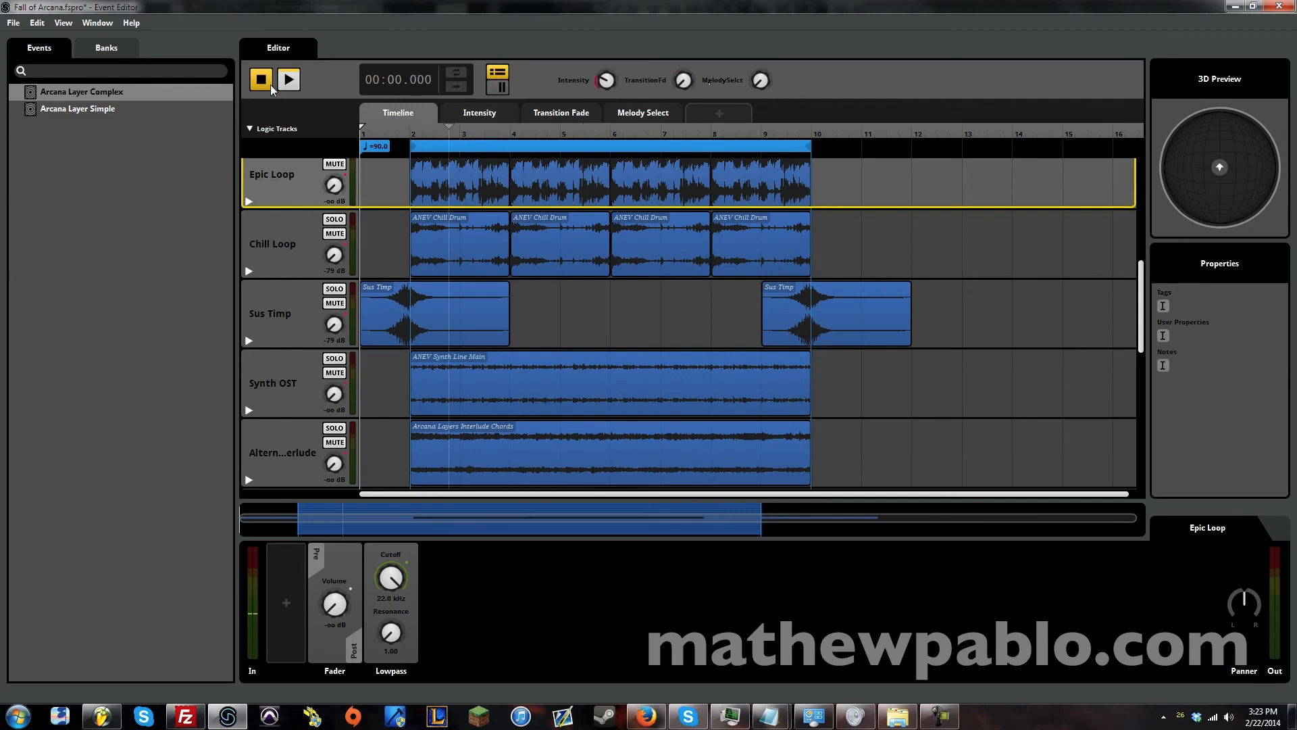
pyautogui.moveTo(662, 108)
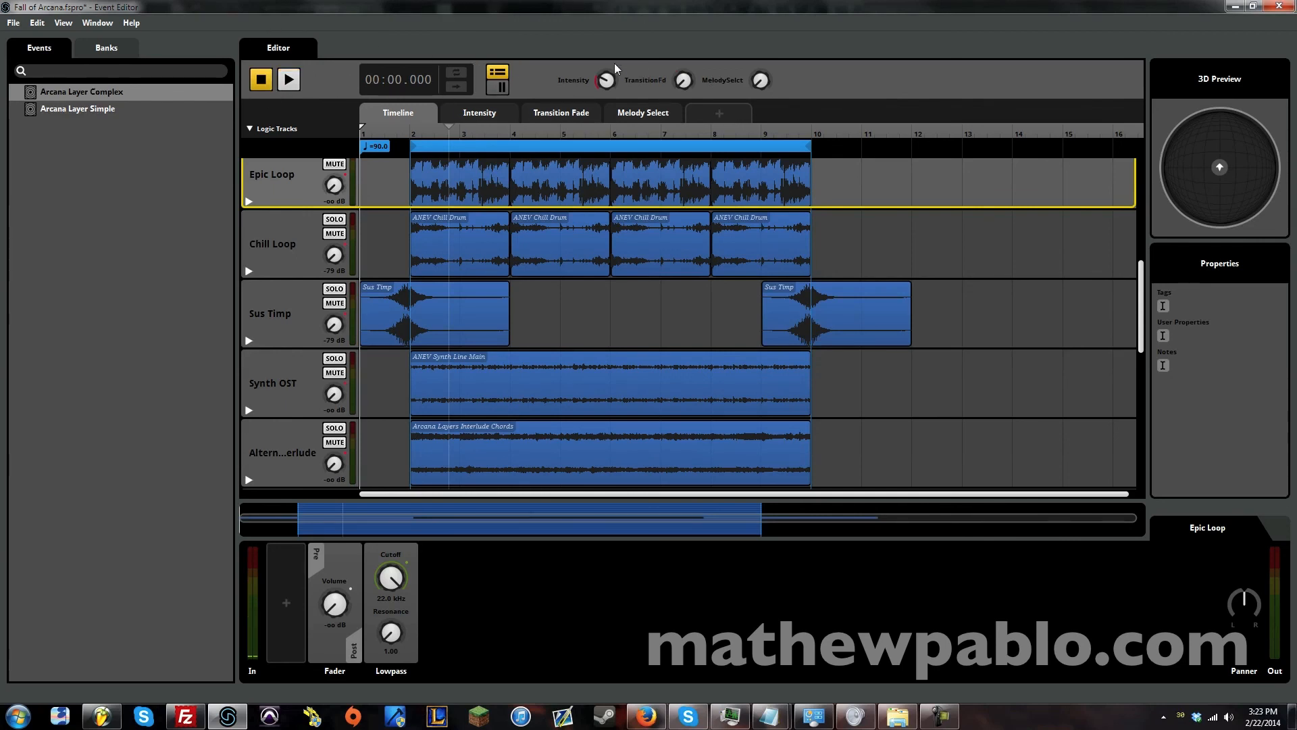
pyautogui.moveTo(604, 43)
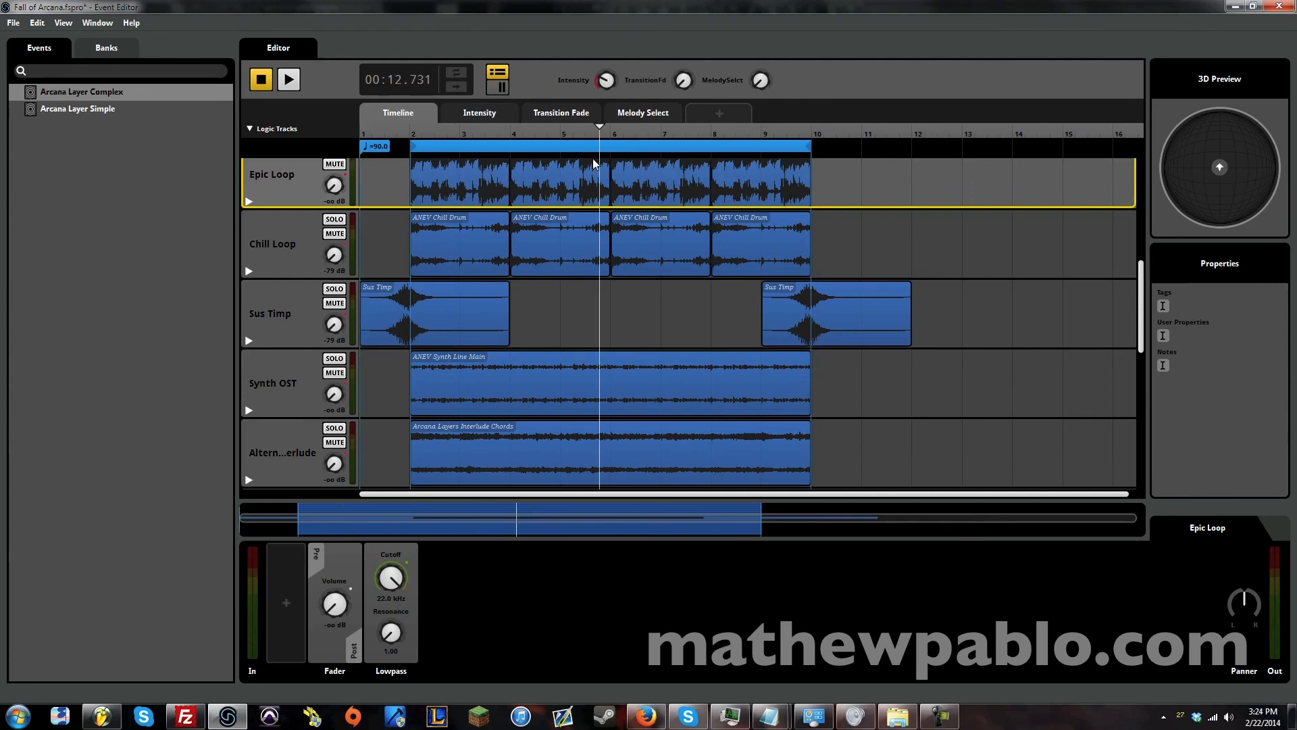
pyautogui.moveTo(412, 144)
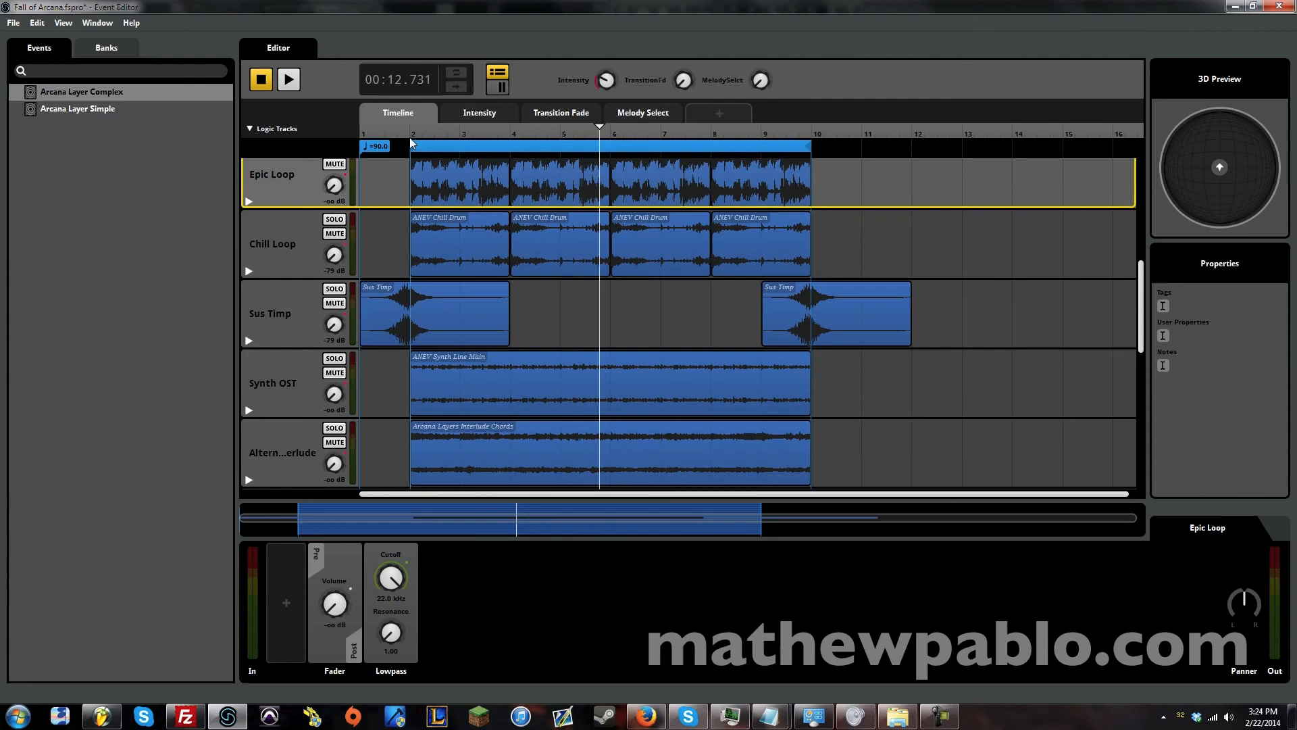